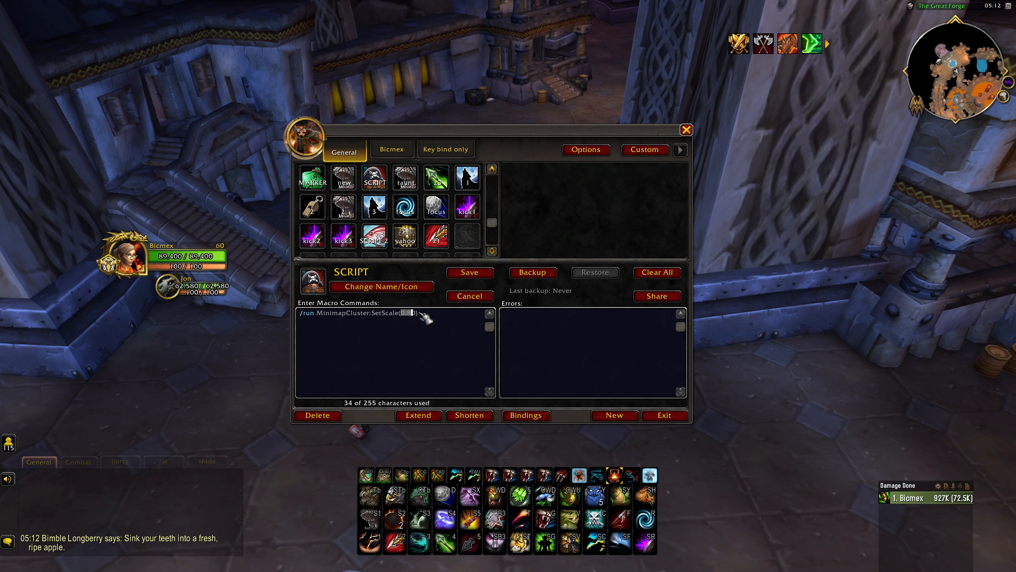
Review the SCRIPT 2 macro's /run lines, then switch to File Explorer at D:\Programs
left_click(373, 237)
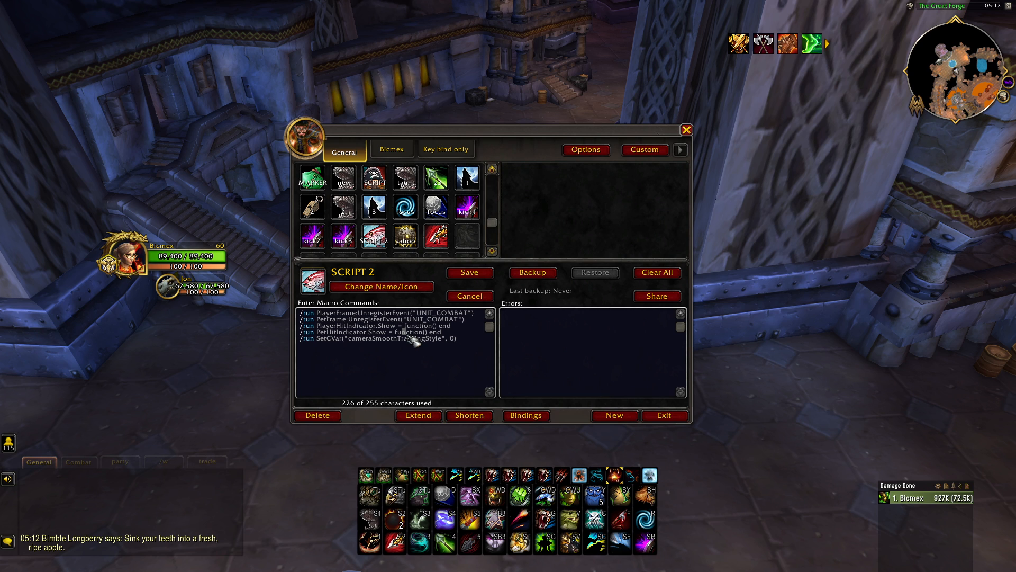
mouse_move(459, 356)
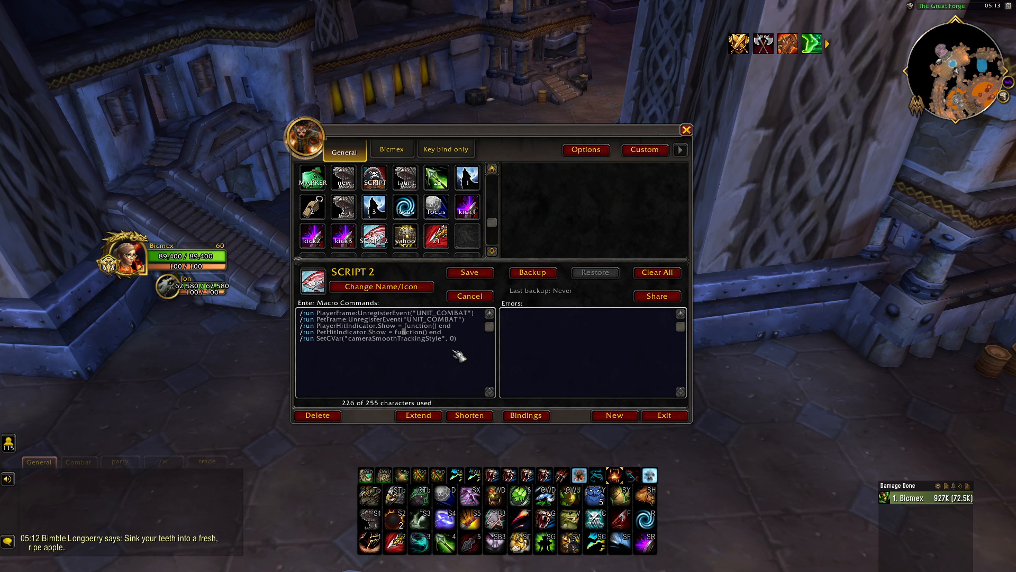
mouse_move(374, 177)
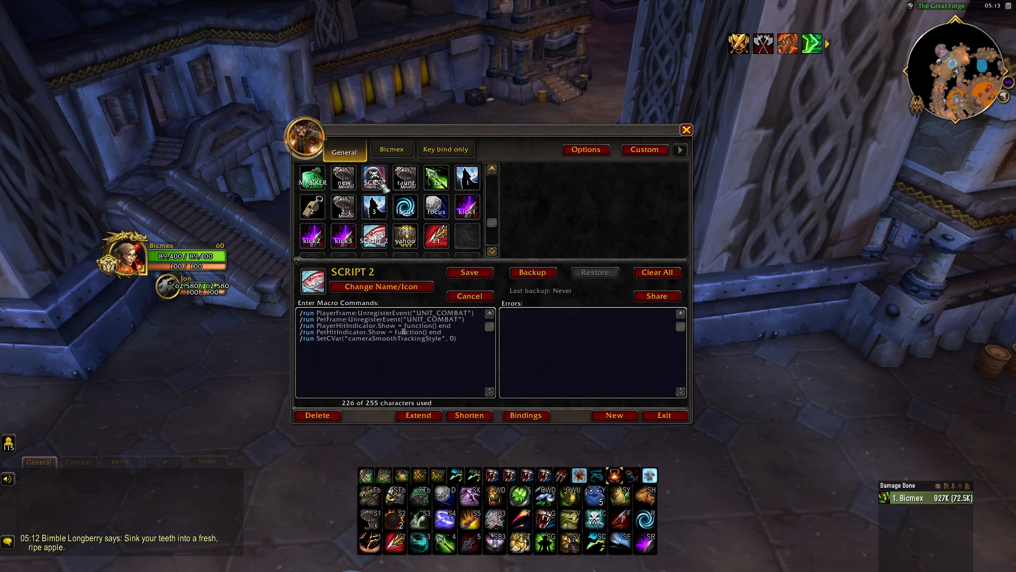
key("alt+tab")
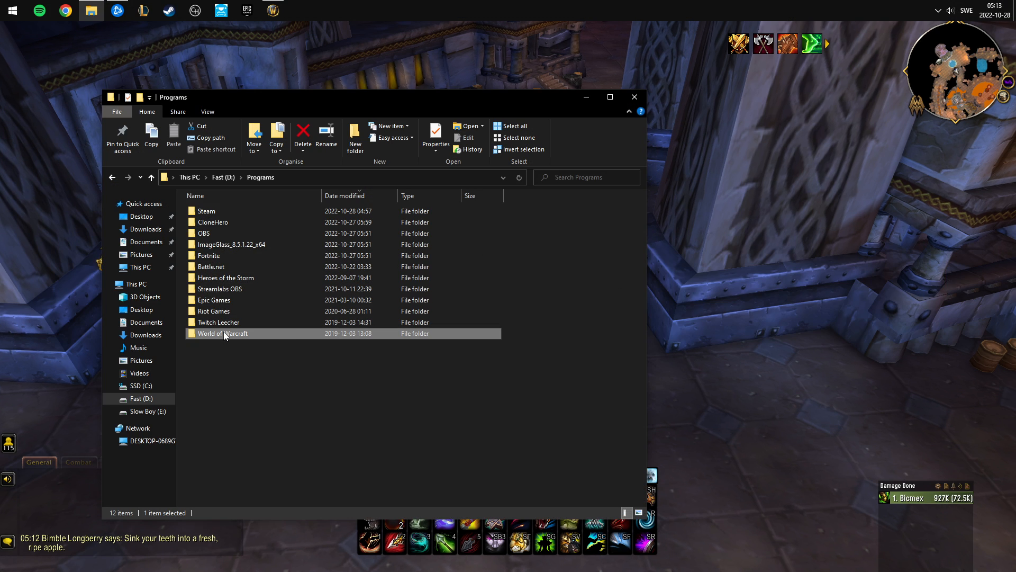
Navigate through World of Warcraft > World of Warcraft > _retail_ to the Interface folder
double_click(223, 333)
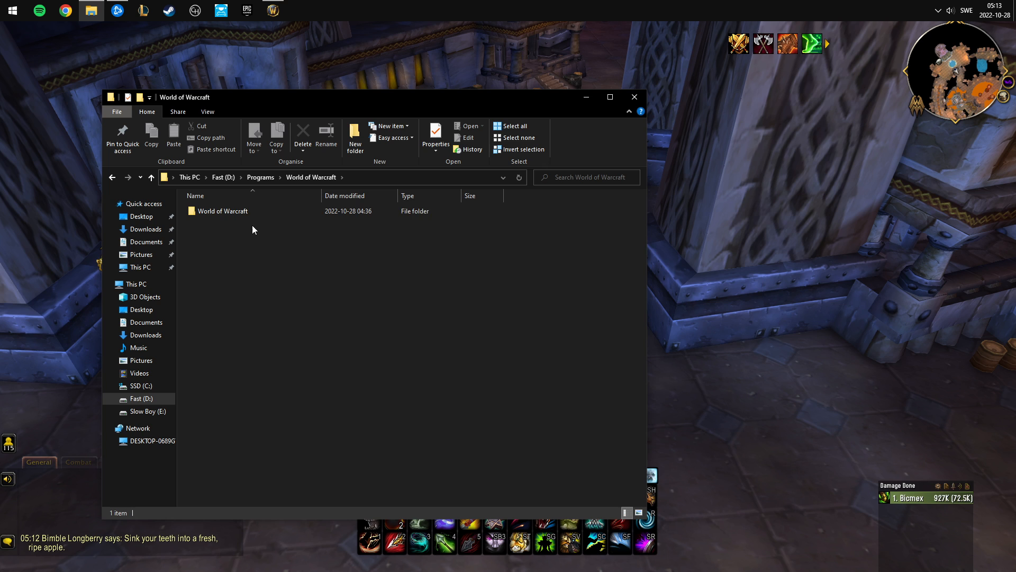
double_click(223, 211)
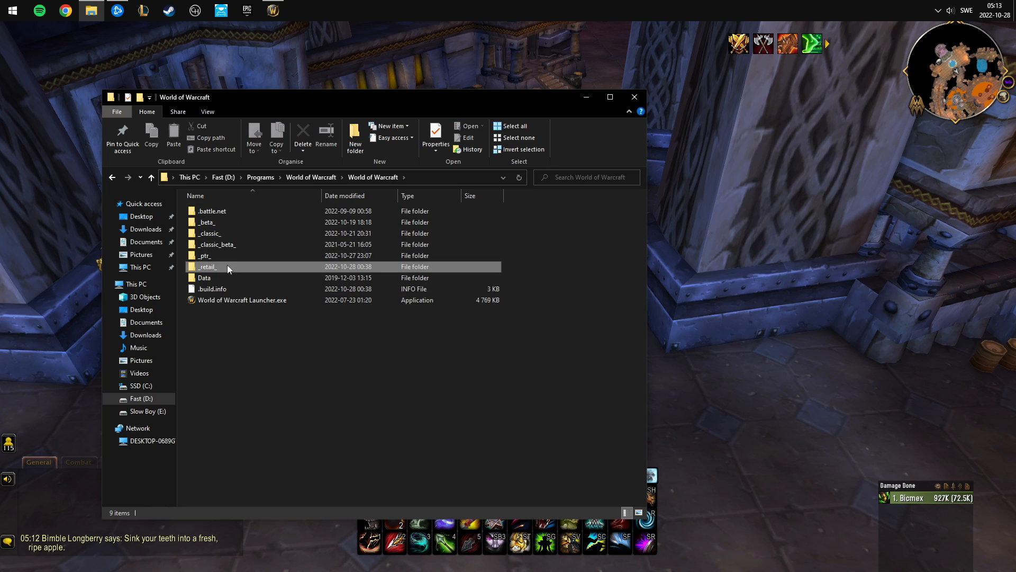
double_click(207, 266)
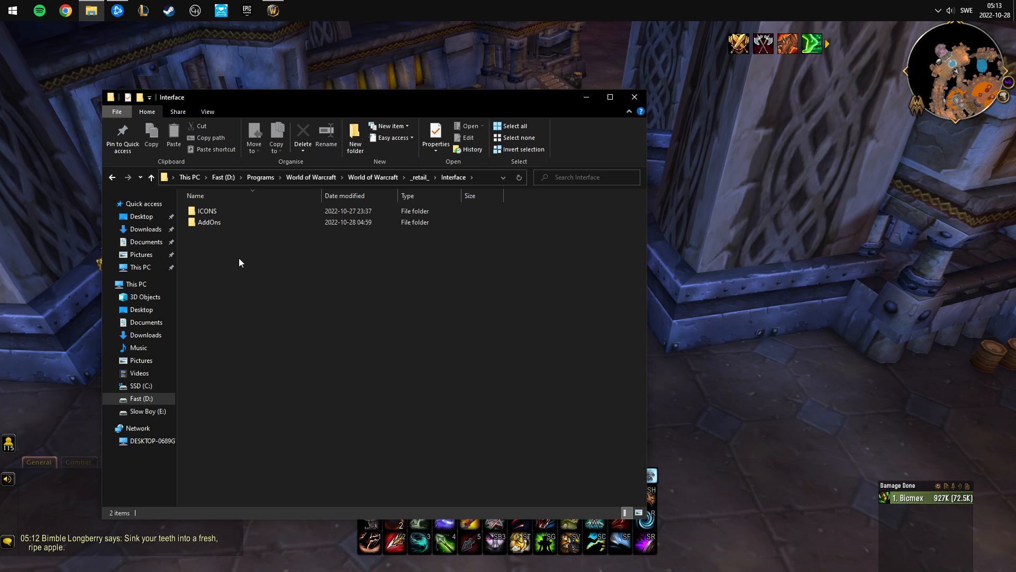
Create a new folder named 'spicy meatball' inside the Interface folder
right_click(240, 263)
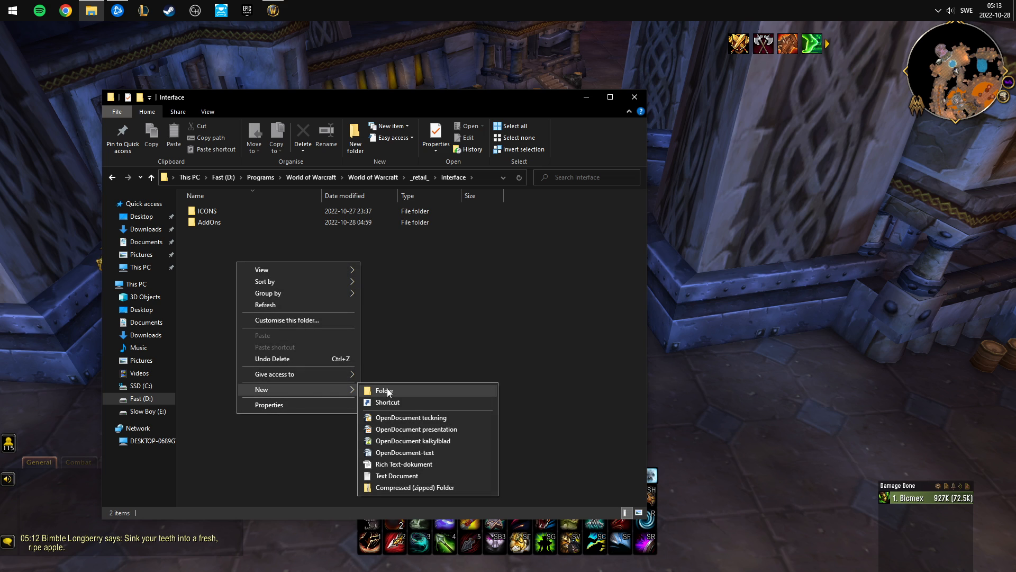
mouse_move(397, 476)
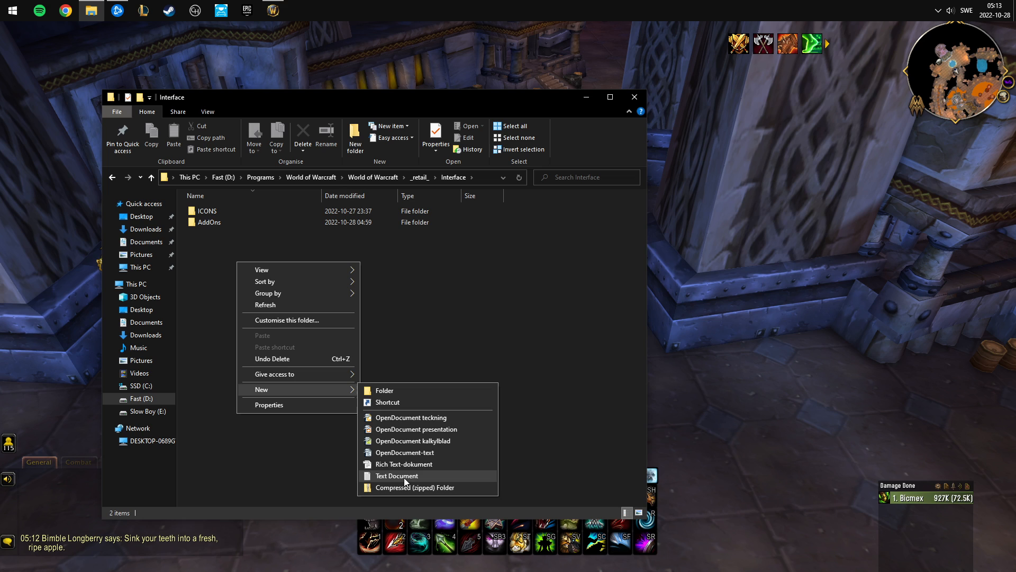
left_click(383, 389)
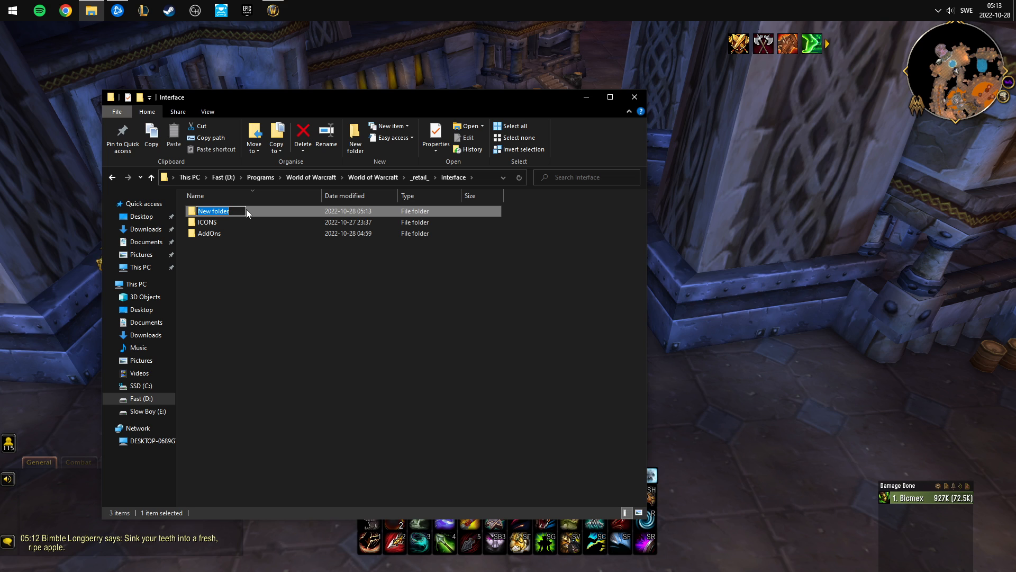
type("spicy meatball")
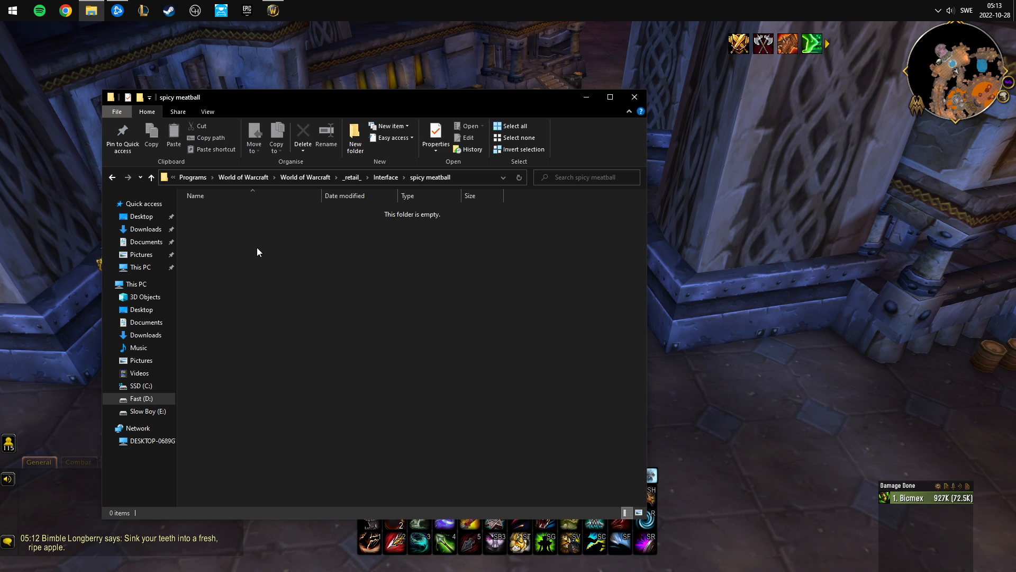
Create a new text document and rename it to 'spicy meatball.lua'
right_click(258, 252)
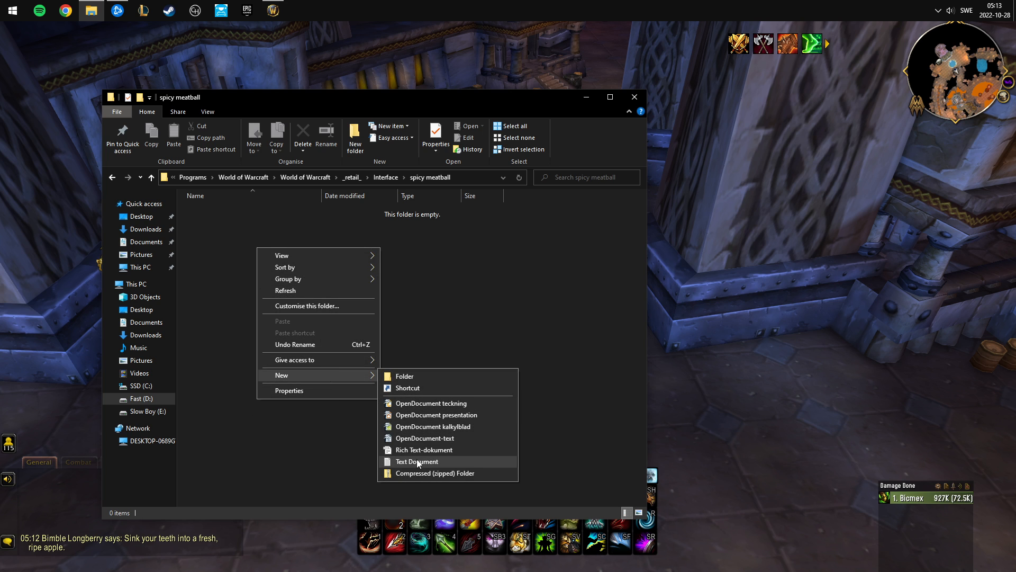
left_click(417, 461)
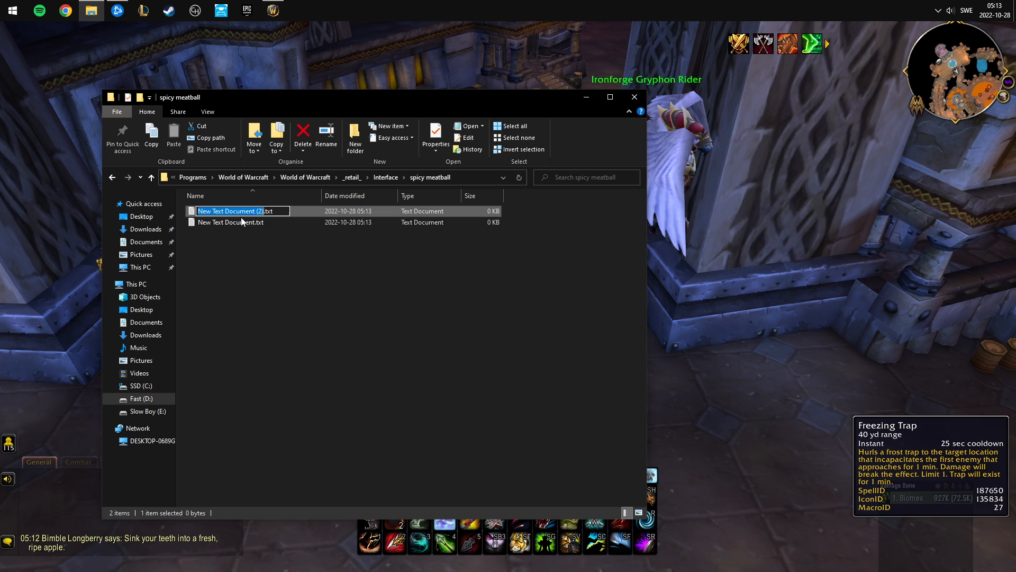
left_click(230, 221)
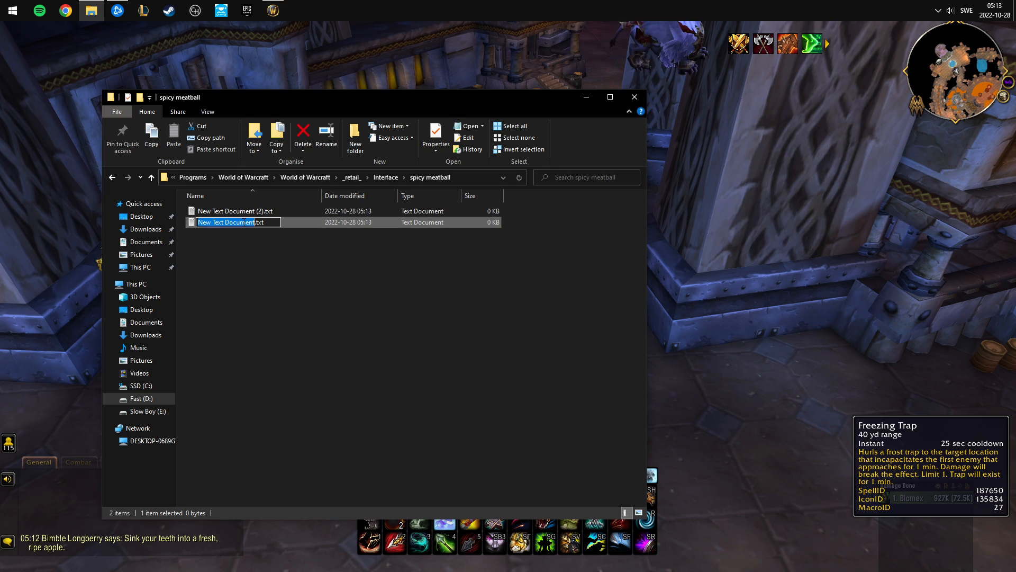
mouse_move(433, 176)
type("spicy meatbal")
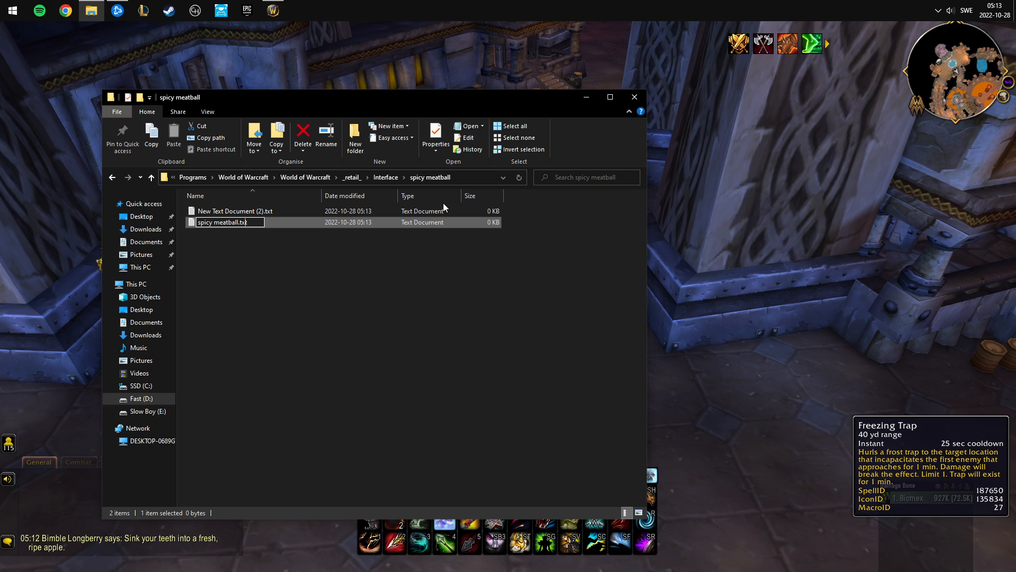
type("lua")
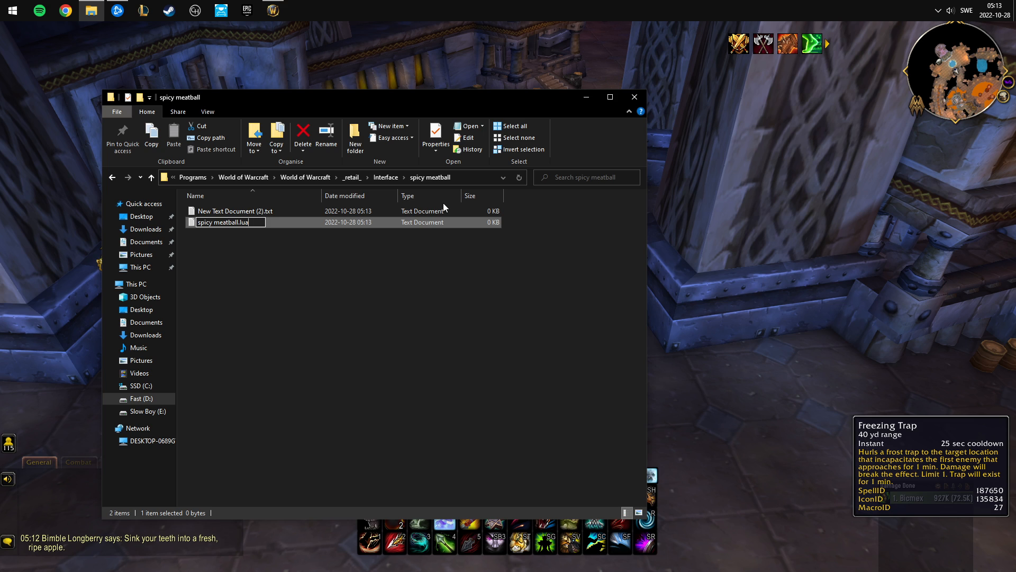
key("Return")
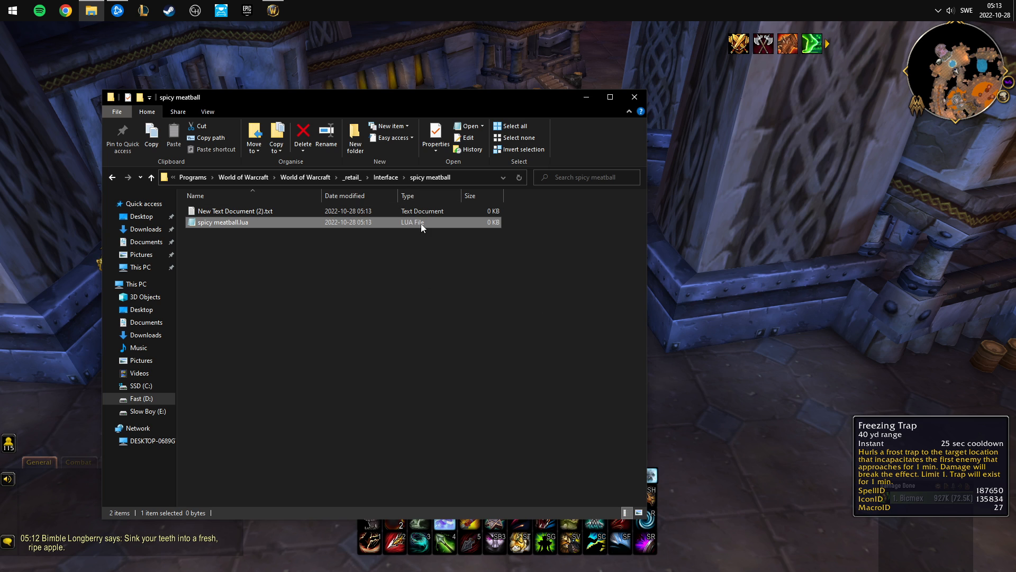
mouse_move(256, 222)
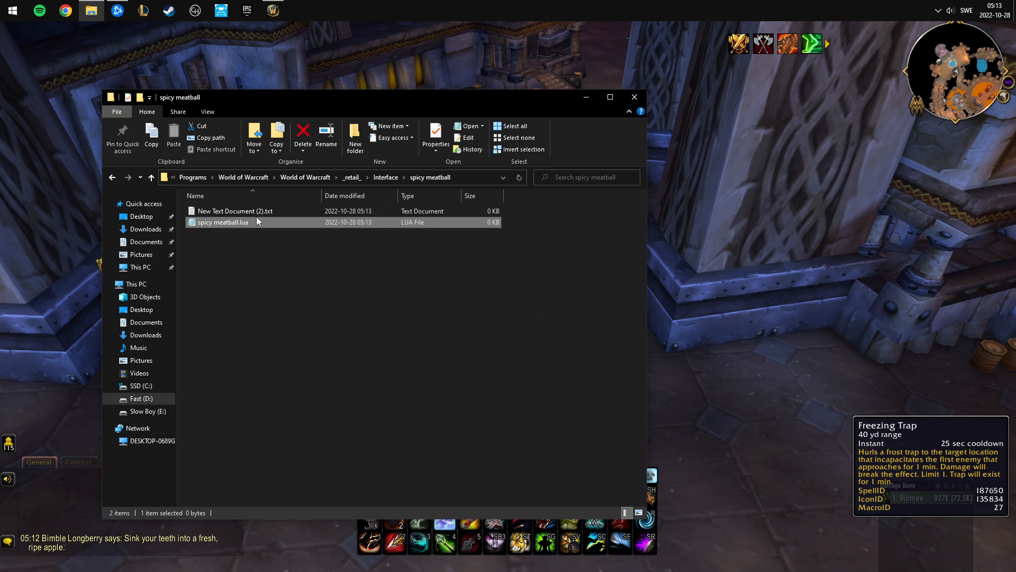
mouse_move(305, 228)
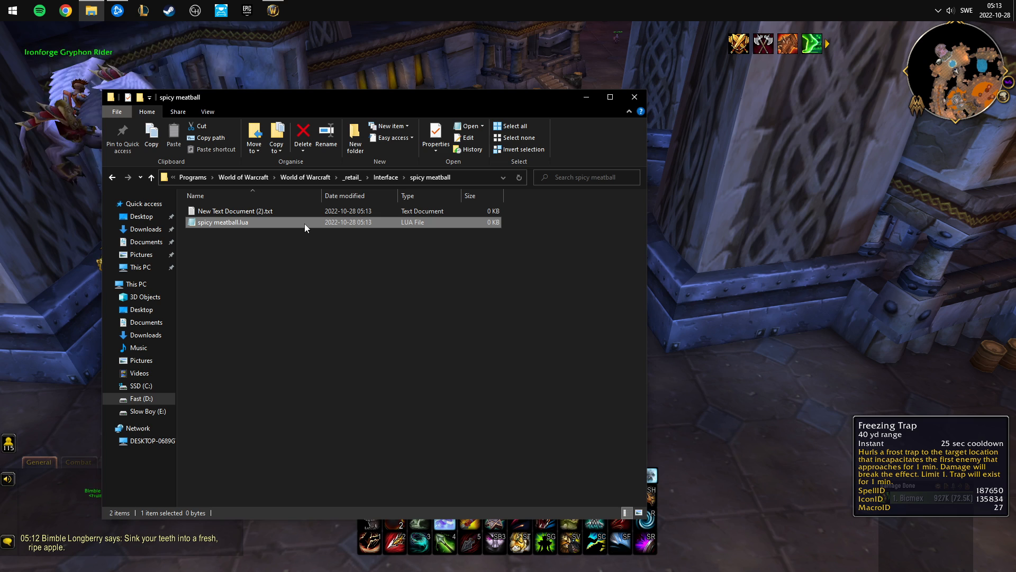
mouse_move(240, 224)
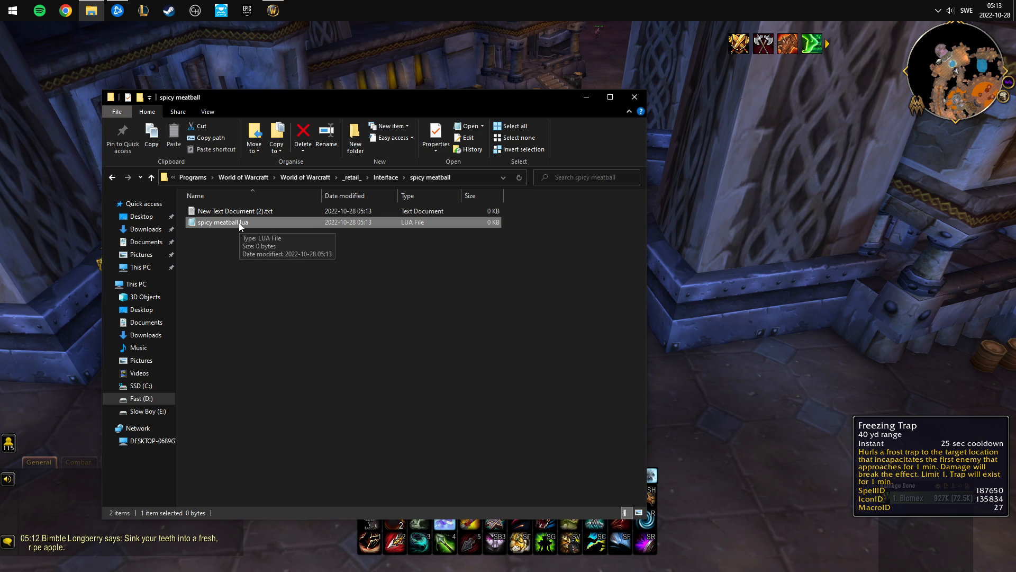
mouse_move(411, 223)
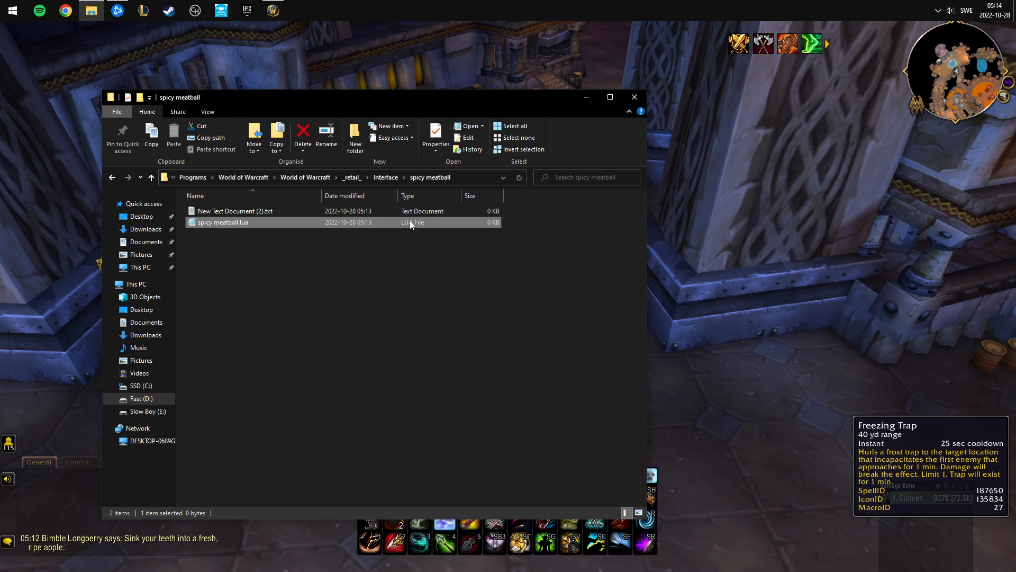
Rename the leftover text document to 'spicy meatball.toc', accepting the extension change
left_click(233, 211)
type("spicy meatball")
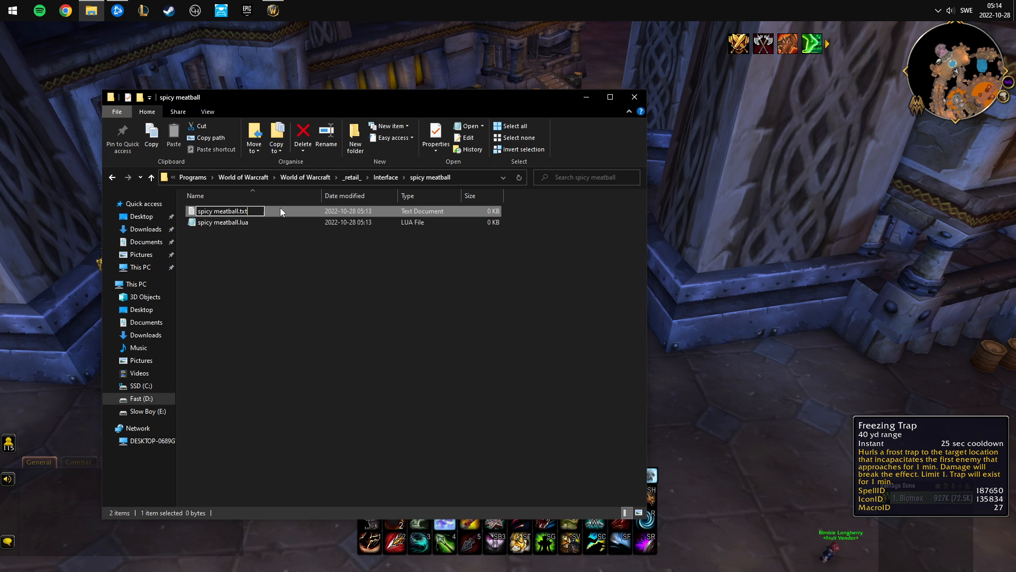
key("Return")
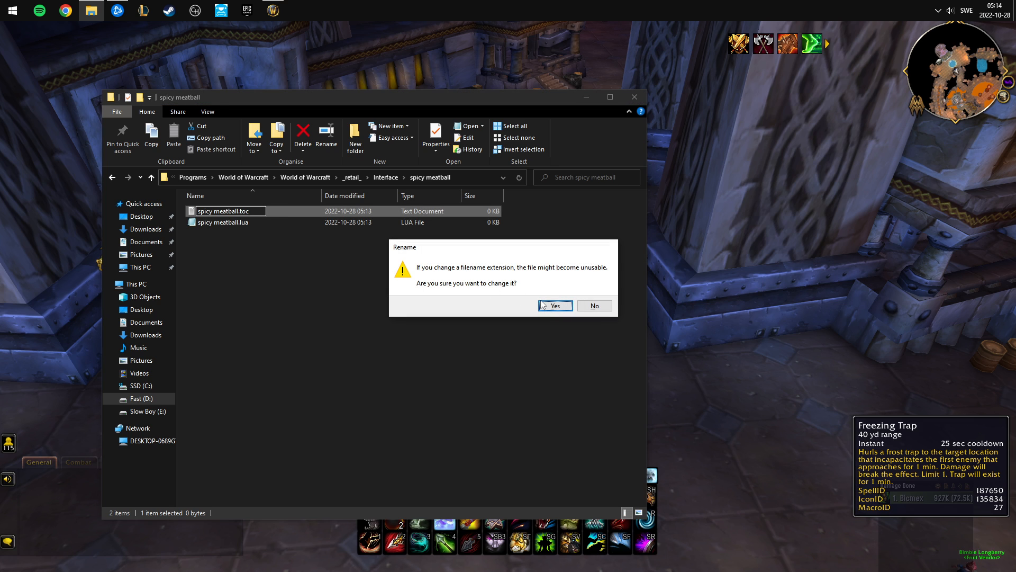
left_click(554, 305)
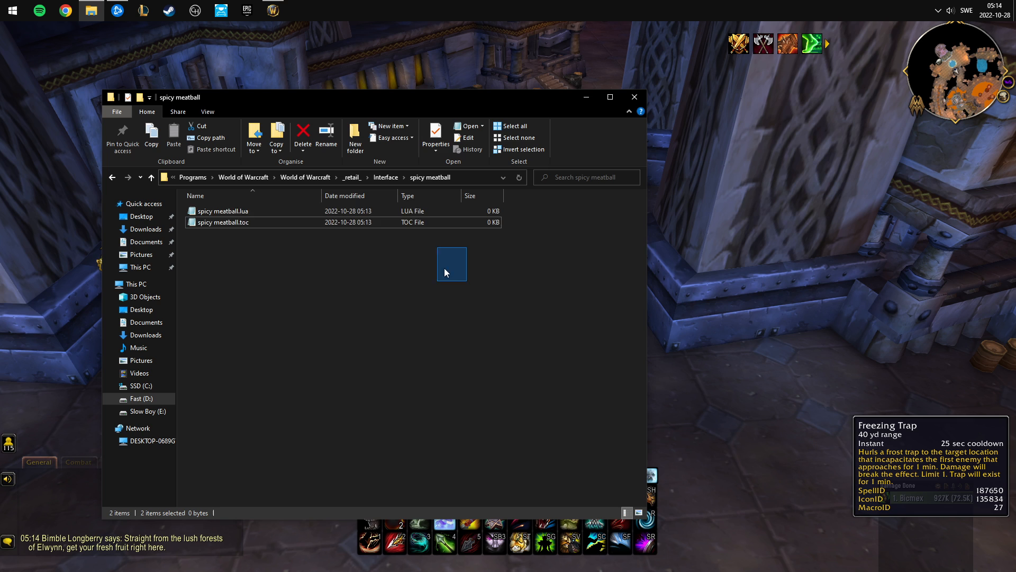
left_click(452, 263)
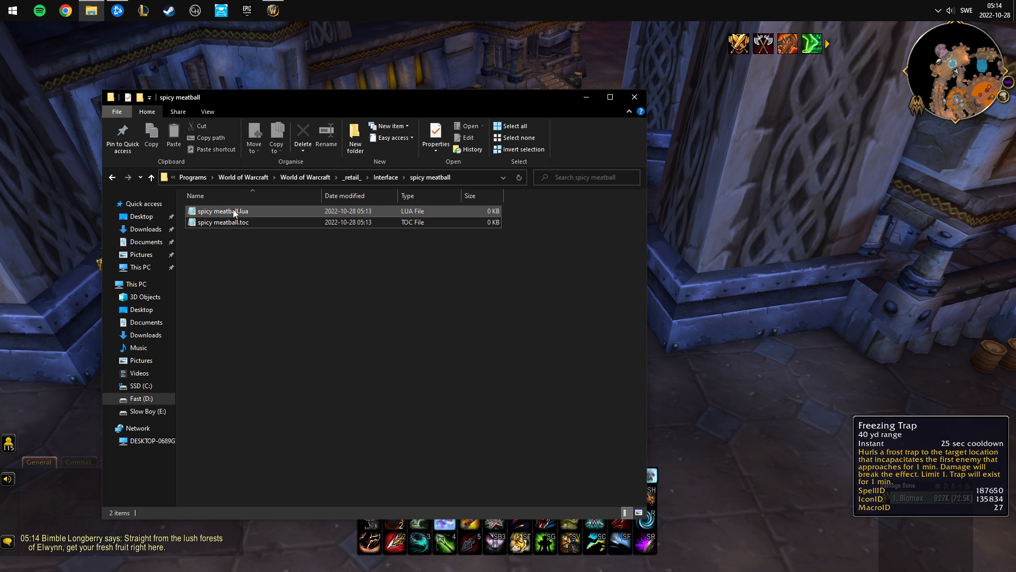
Write MinimapCluster:SetScale(0.80) and PlayerFrame:UnregisterEvent("UNIT_COMBAT") into spicy meatball.lua without /run prefixes
double_click(223, 211)
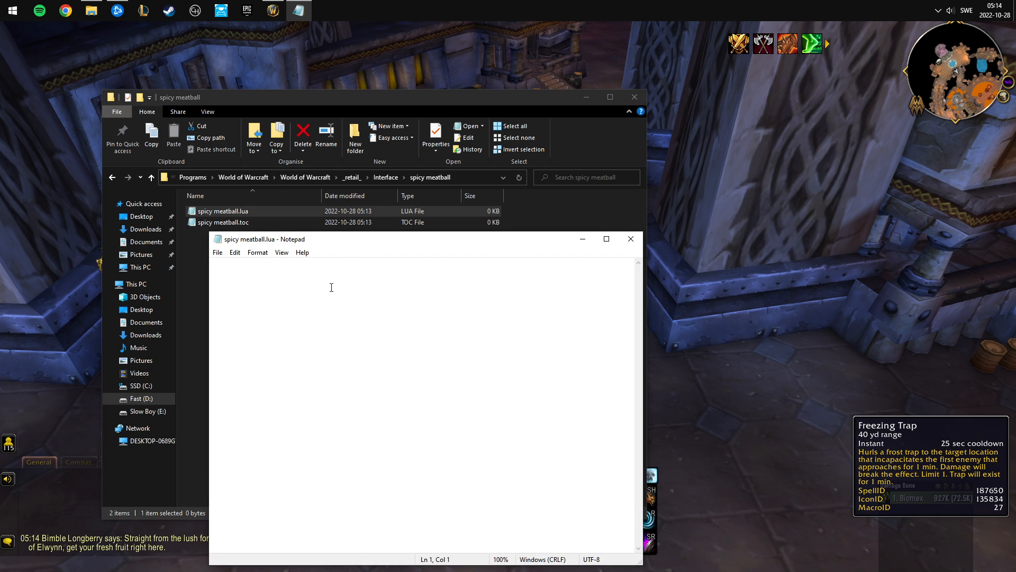
type("/run MinimapCluster:SetScale(0.80)")
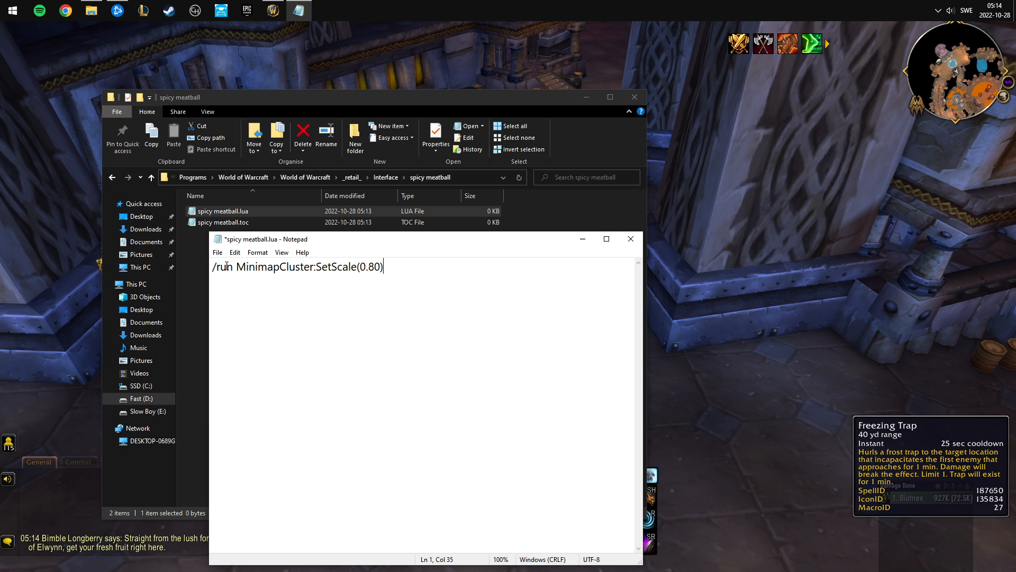
key("ctrl+a")
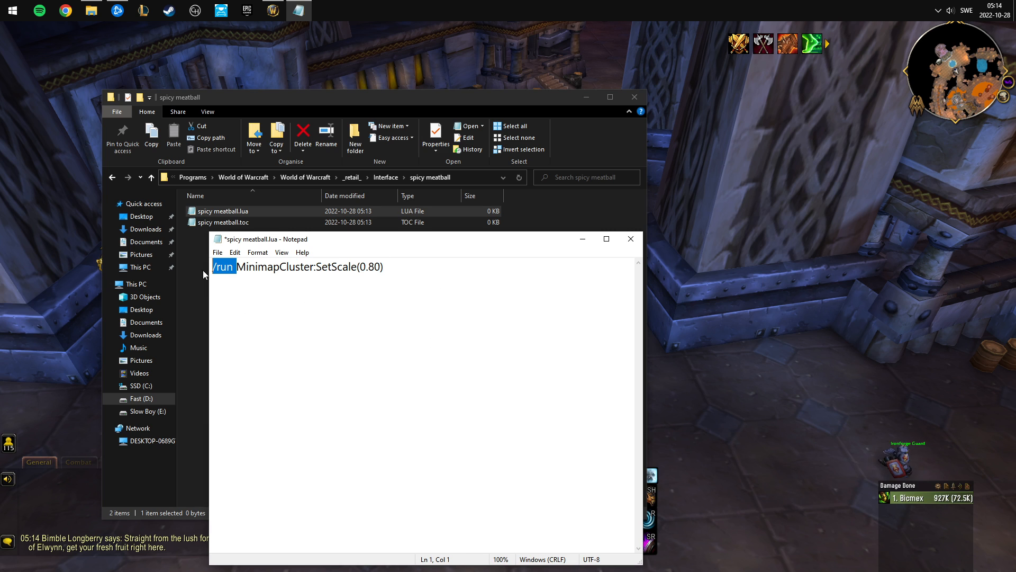
key("Delete")
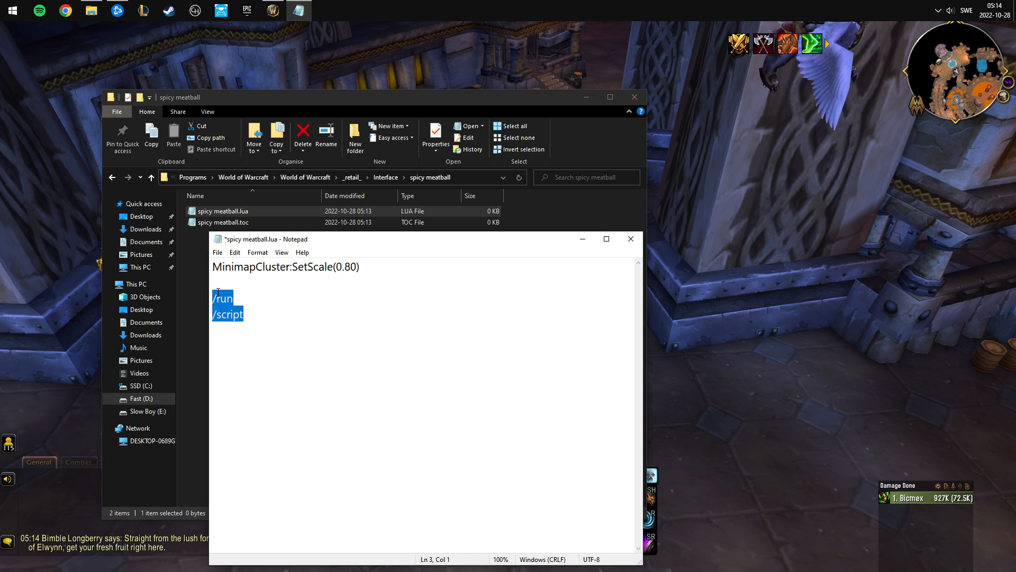
key("Delete")
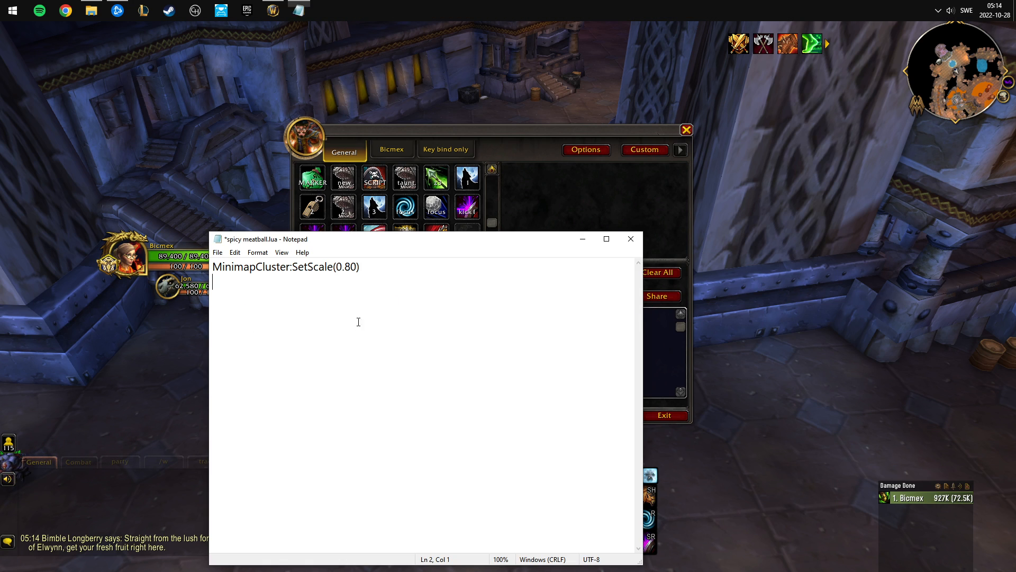
type("PlayerFrame:UnregisterEvent(\"UNIT_COMBAT\")")
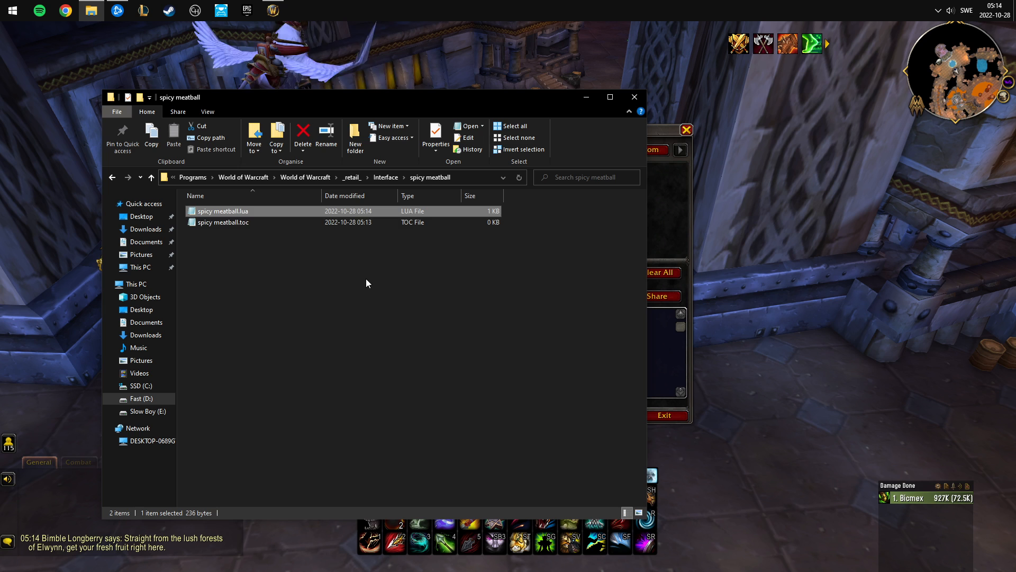
double_click(224, 211)
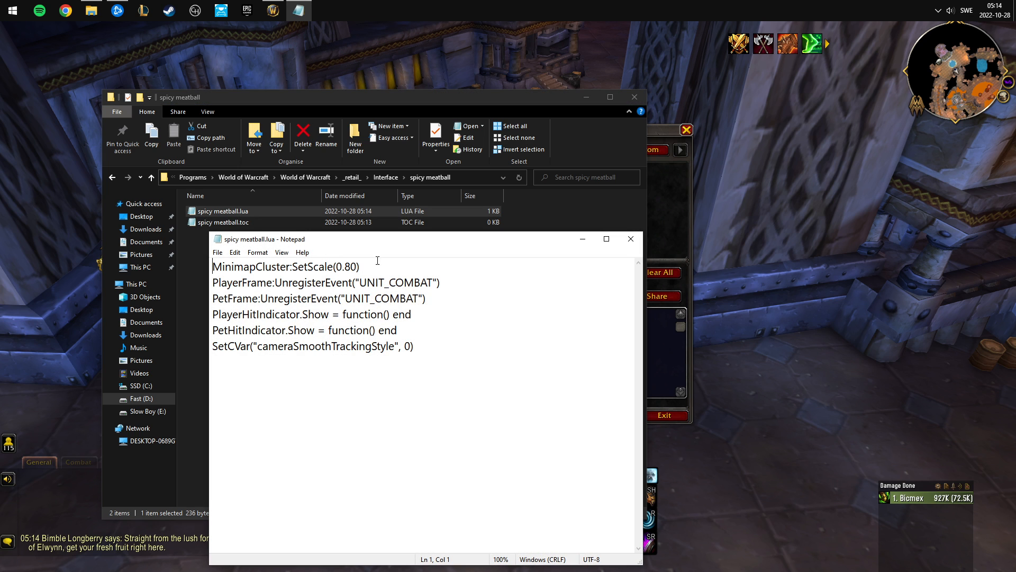
left_click(630, 238)
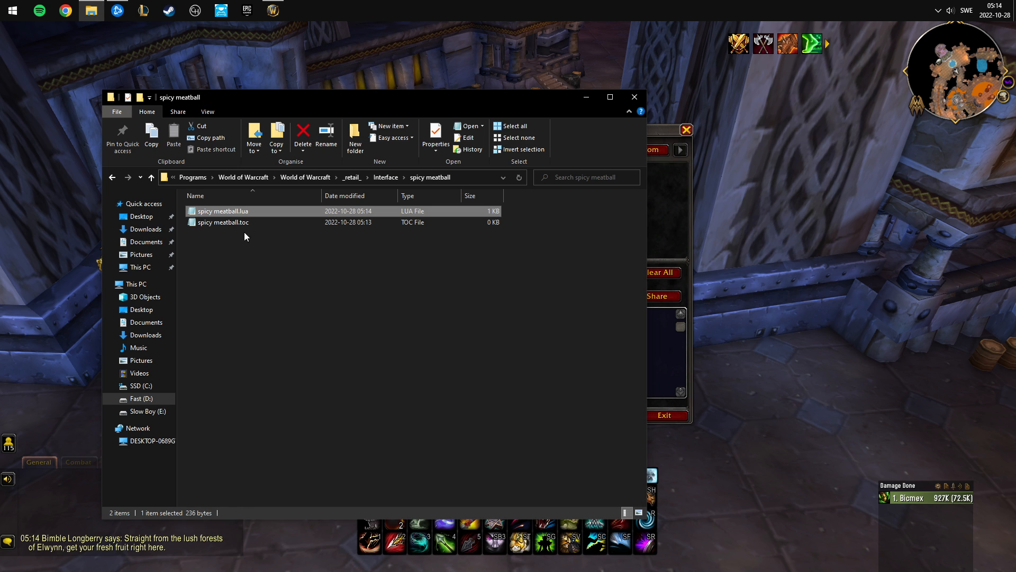
mouse_move(223, 222)
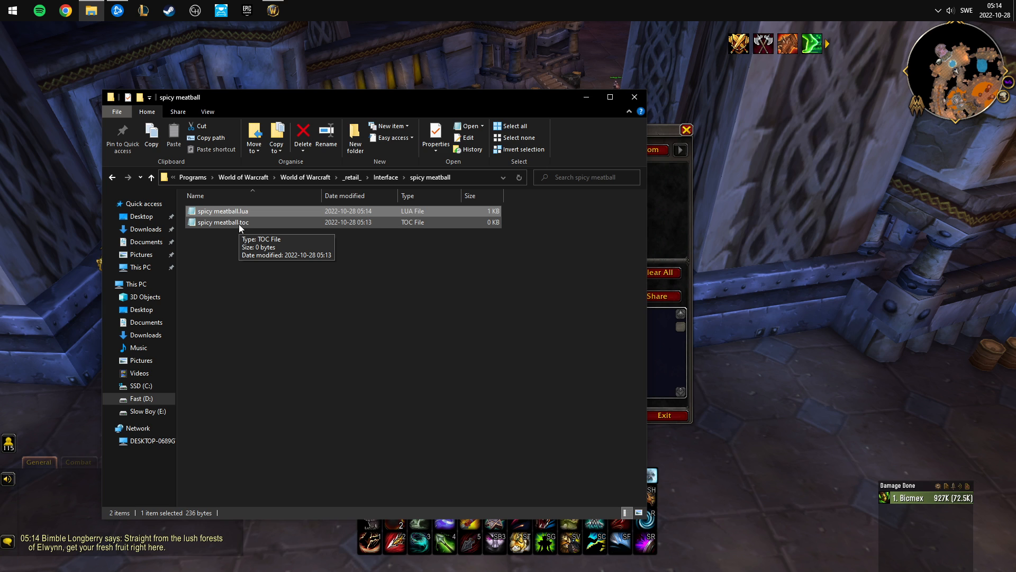
Write the line 'Title: spicy meatball' into spicy meatball.toc
double_click(224, 222)
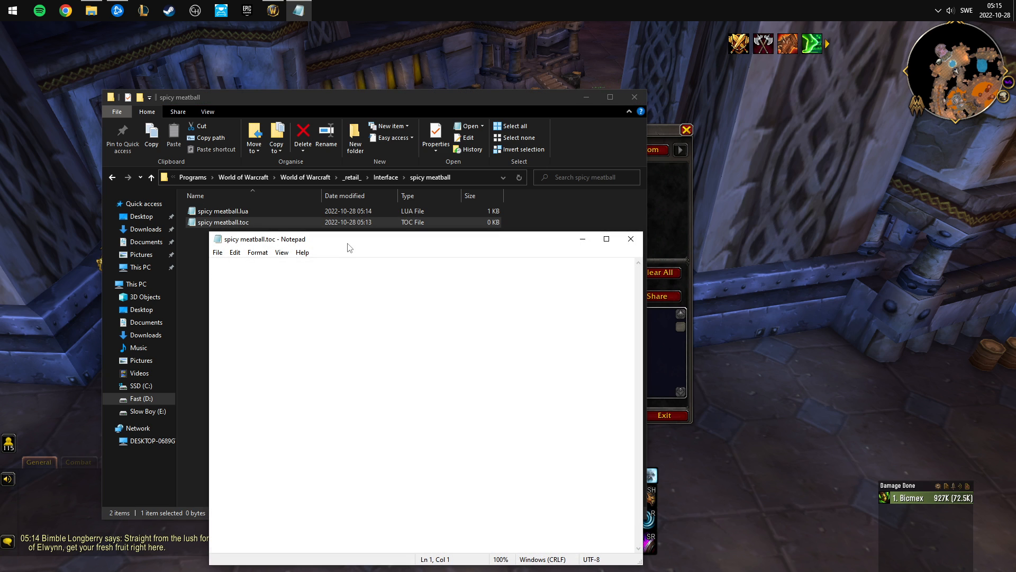
type("T")
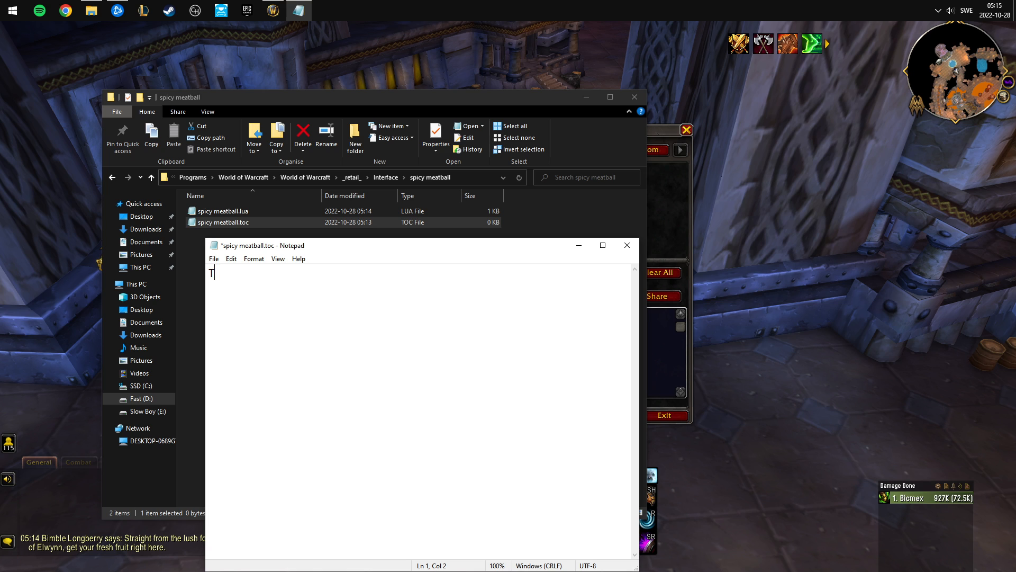
type("itle:")
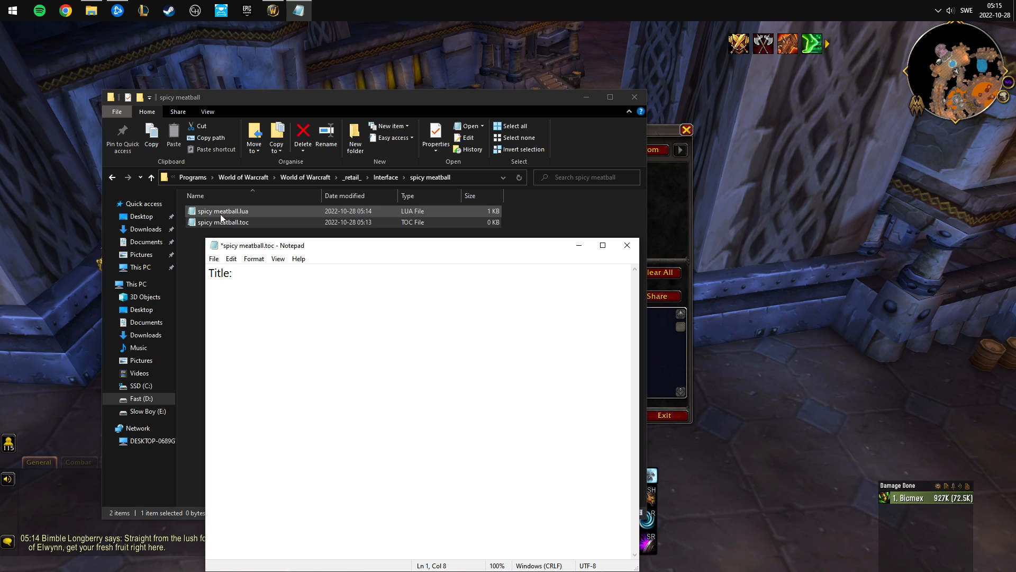
type("spi")
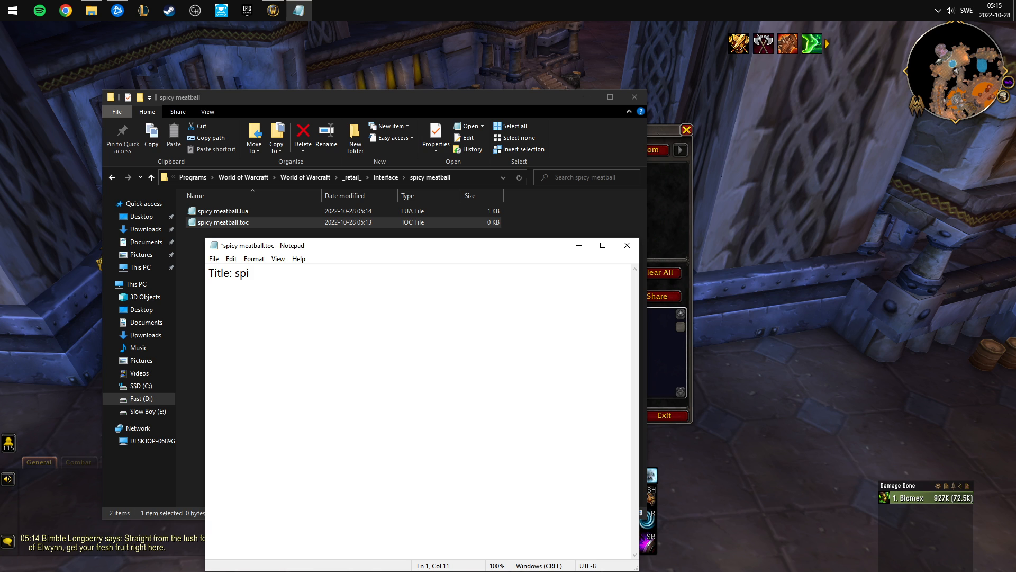
type("cy meatball")
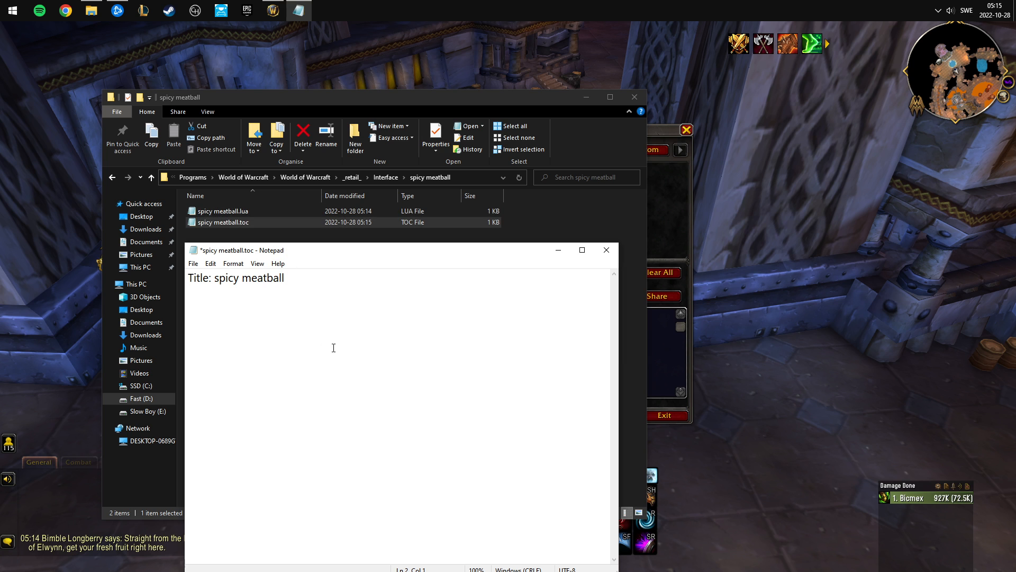
Add the line 'spicy meatball.lua' and close the finished toc file
type("spicy mea")
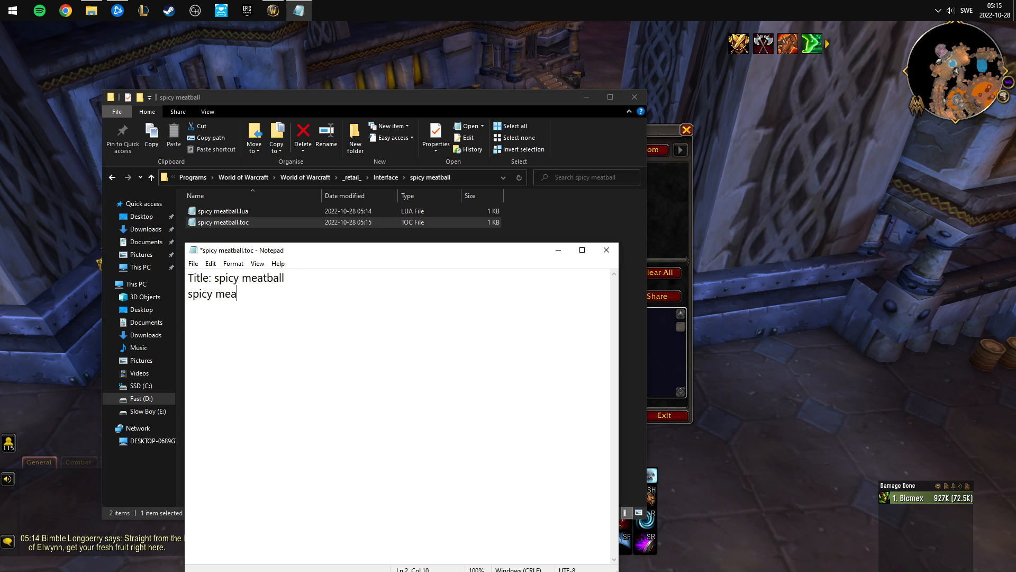
type("tball.lua")
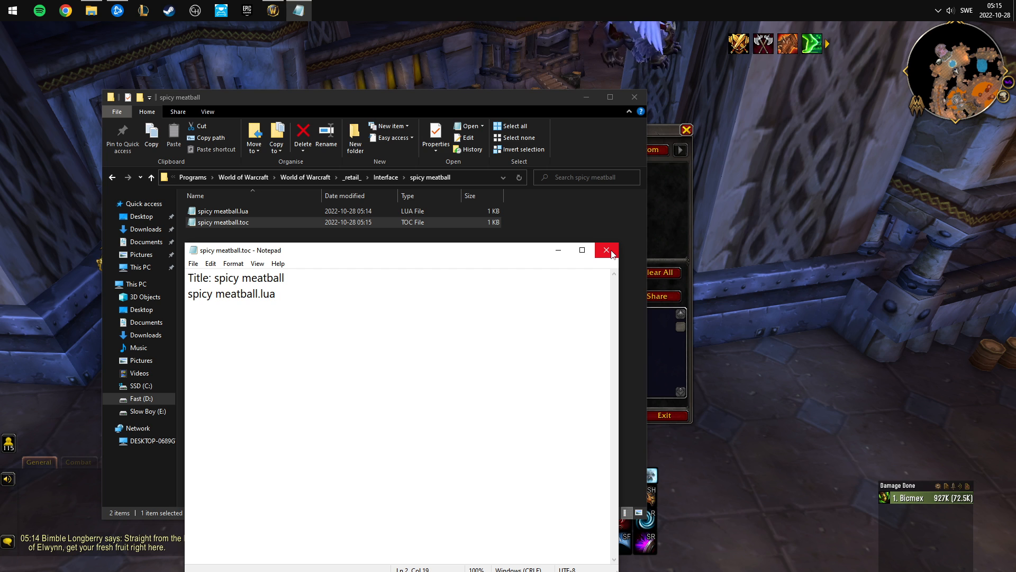
left_click(606, 250)
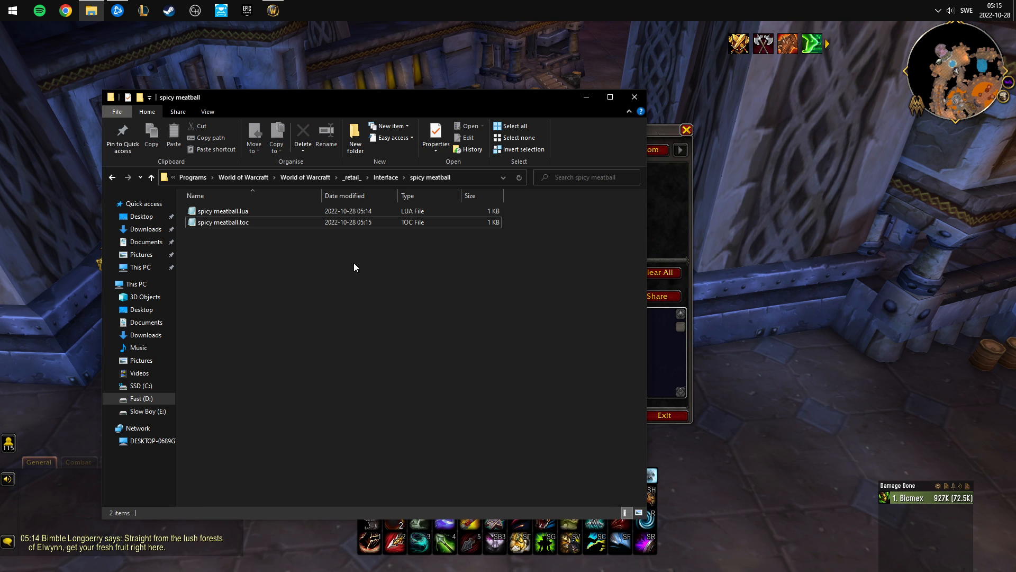
mouse_move(444, 274)
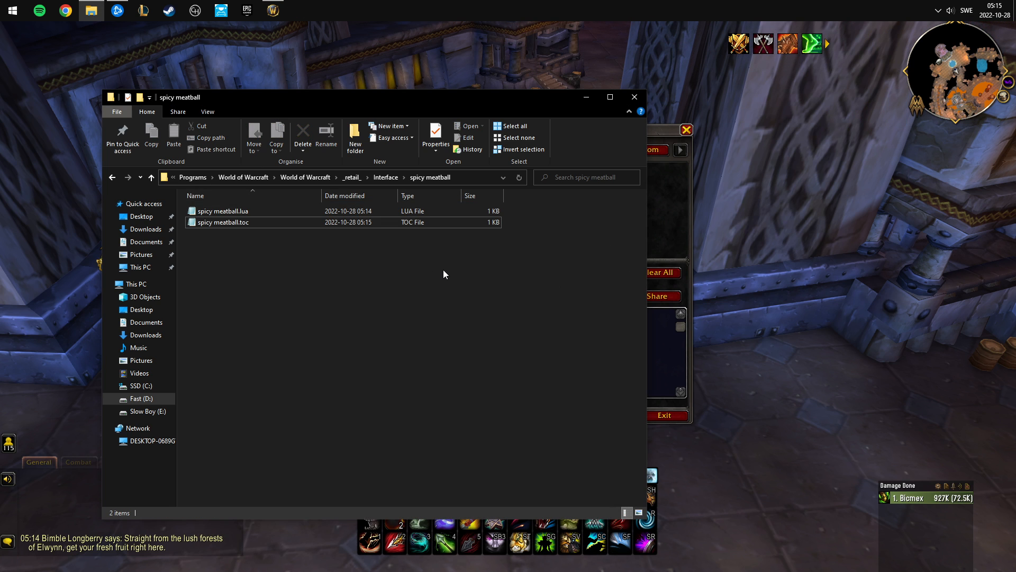
mouse_move(576, 121)
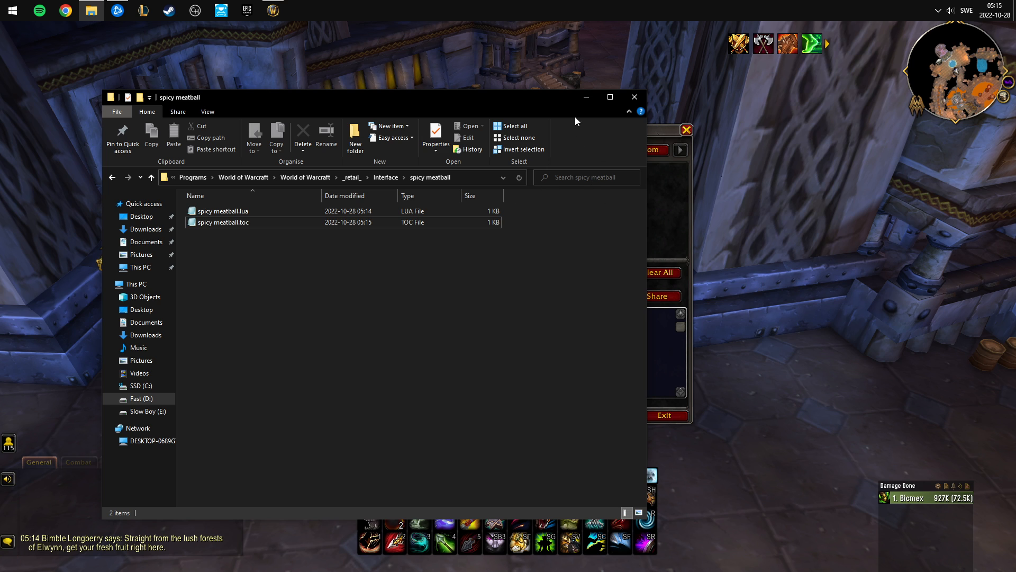
Go back up to the Interface folder holding ICONS and AddOns
left_click(166, 177)
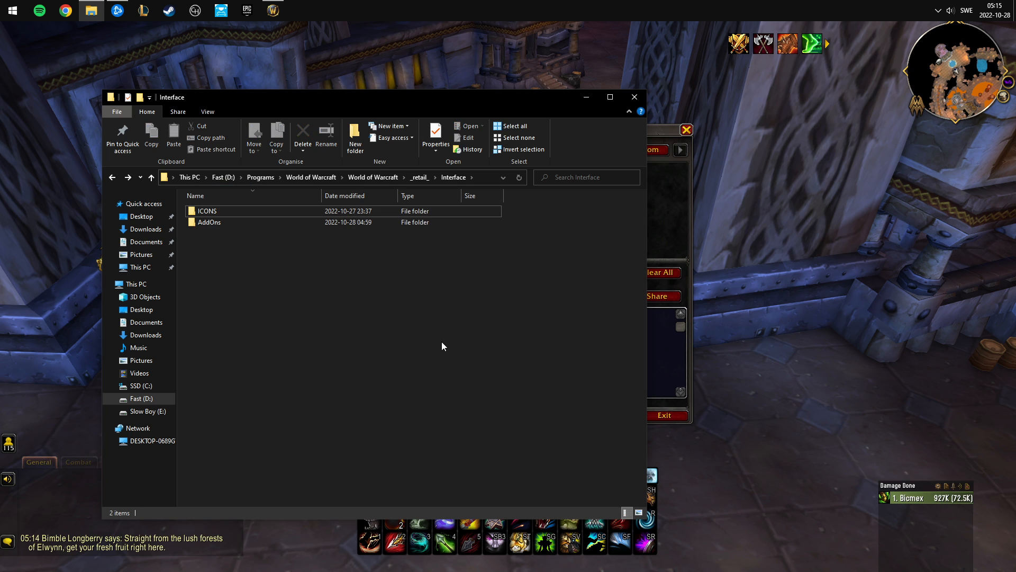
mouse_move(434, 344)
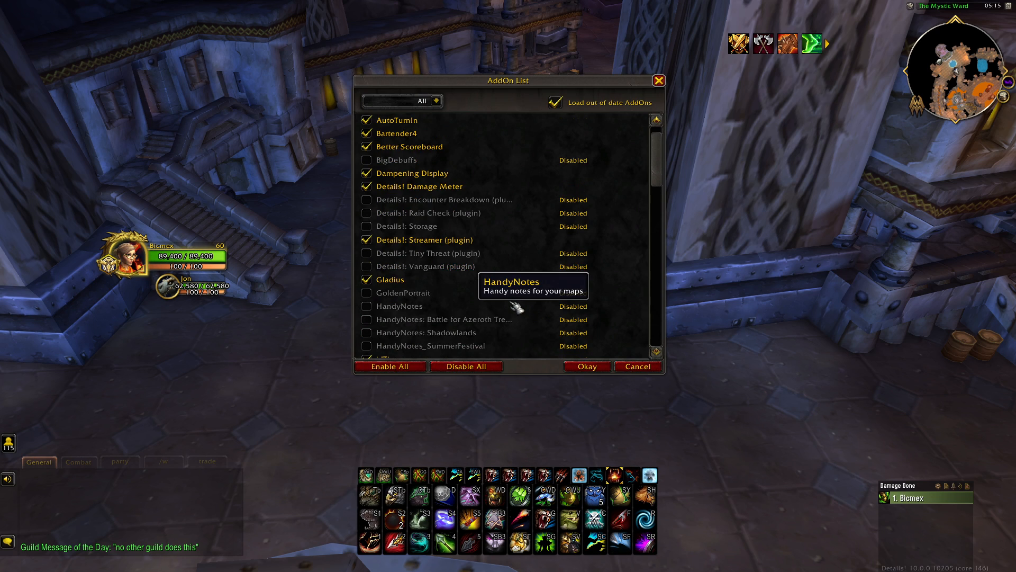
Uncheck the RemoveHealingNumber and spicy meatball addons and reload the UI
scroll("down", 3)
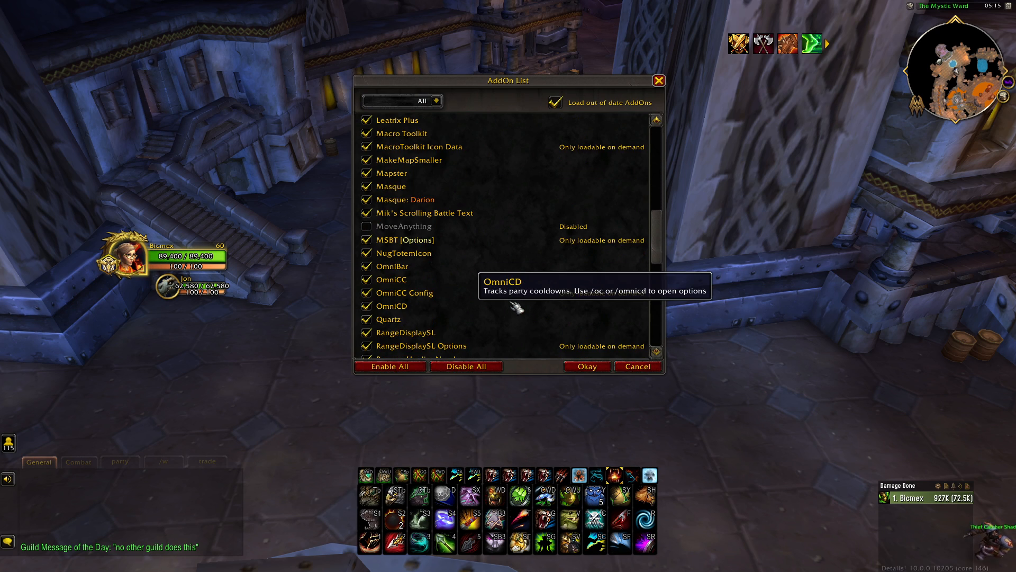
scroll("down", 3)
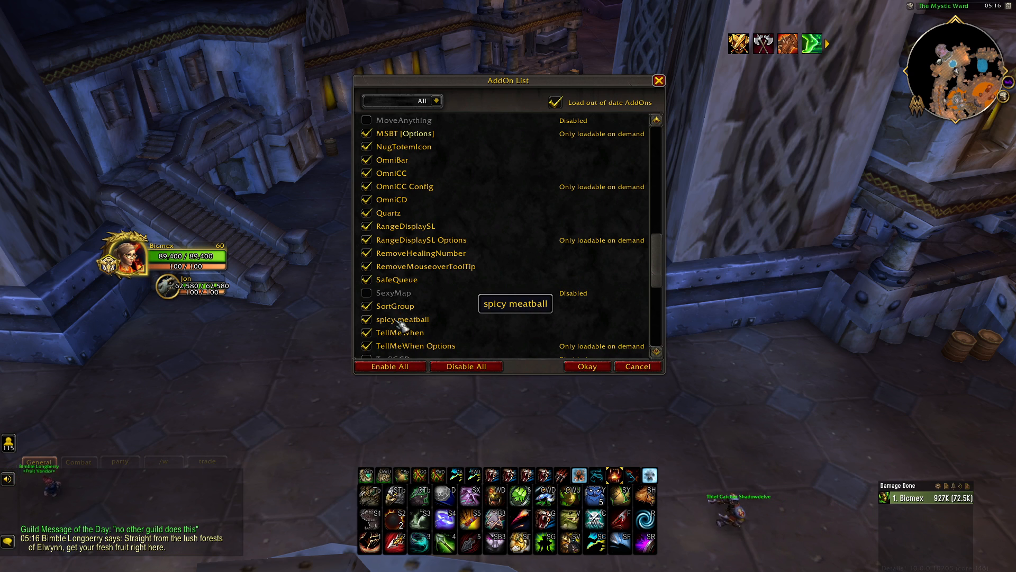
scroll("down", 3)
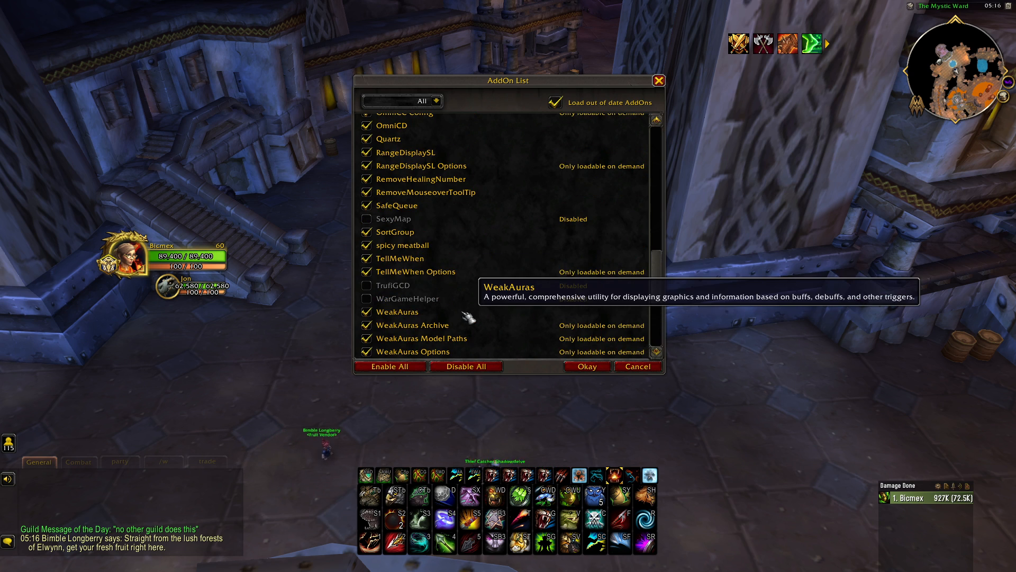
left_click(365, 232)
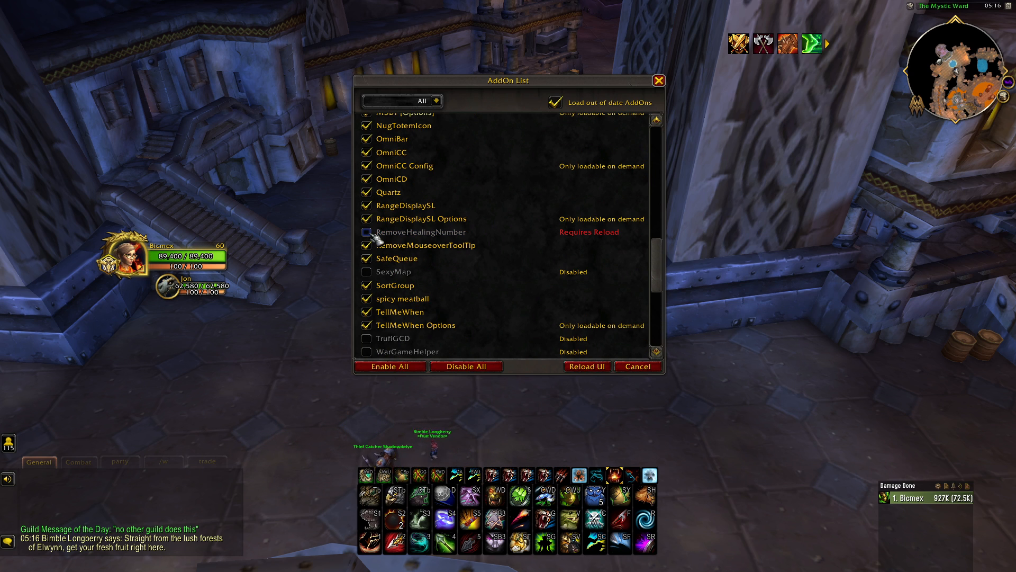
scroll("down", 3)
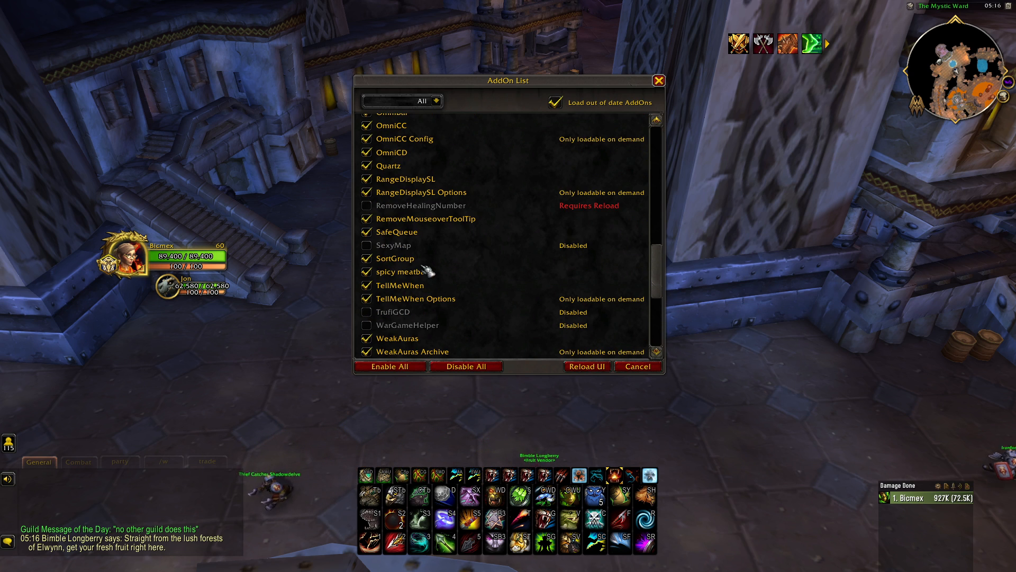
scroll("up", 3)
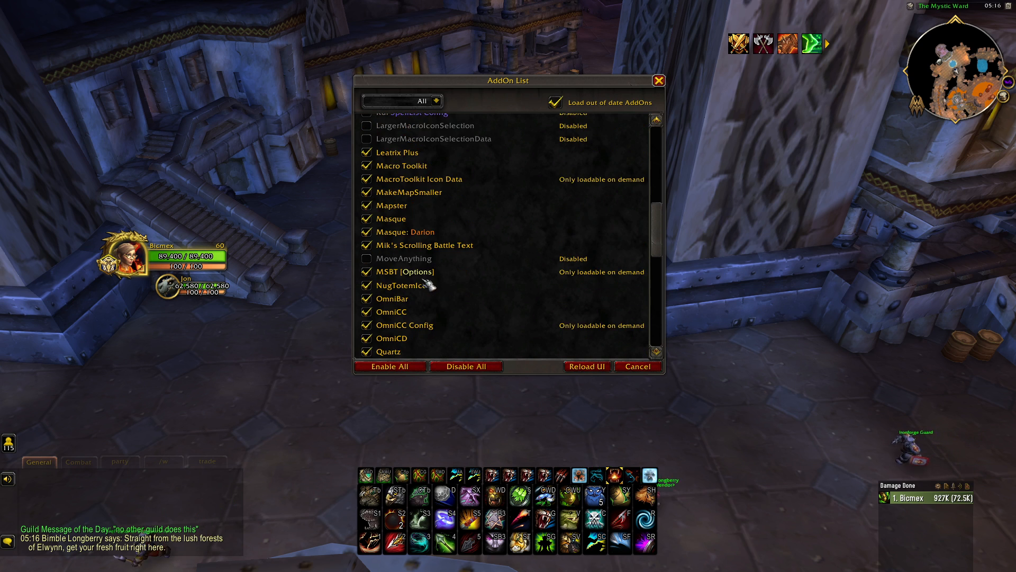
scroll("down", 3)
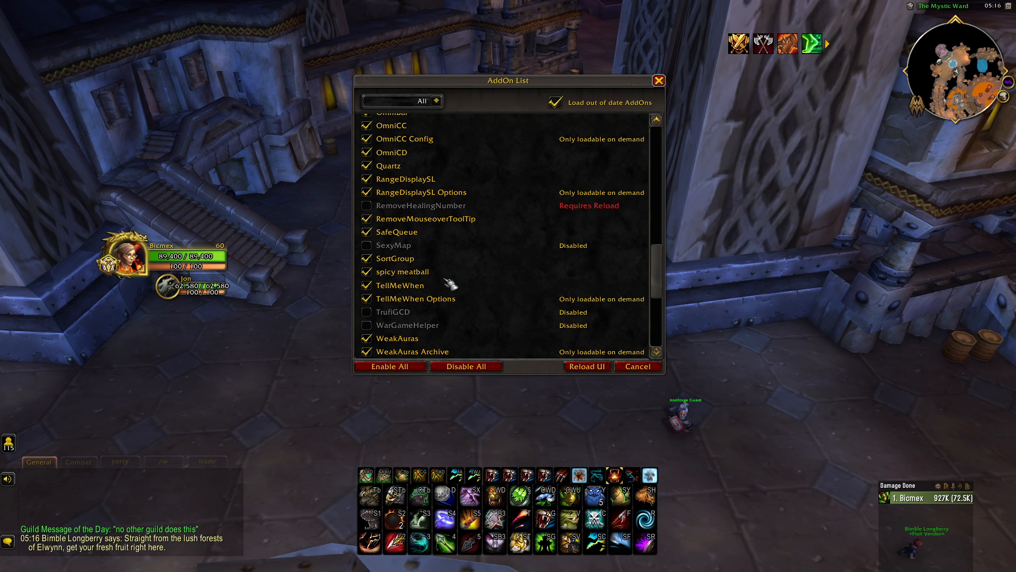
left_click(367, 272)
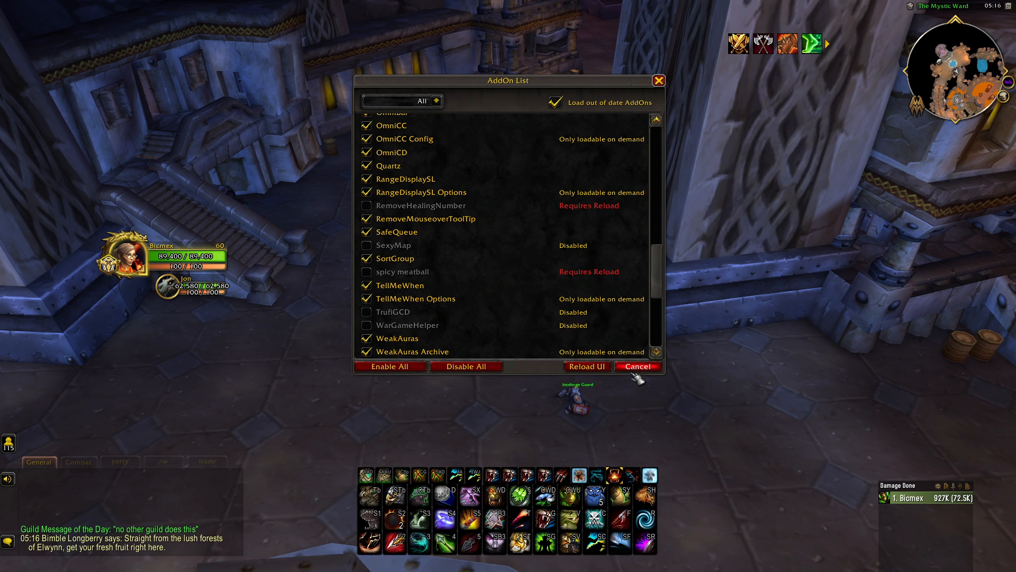
left_click(585, 366)
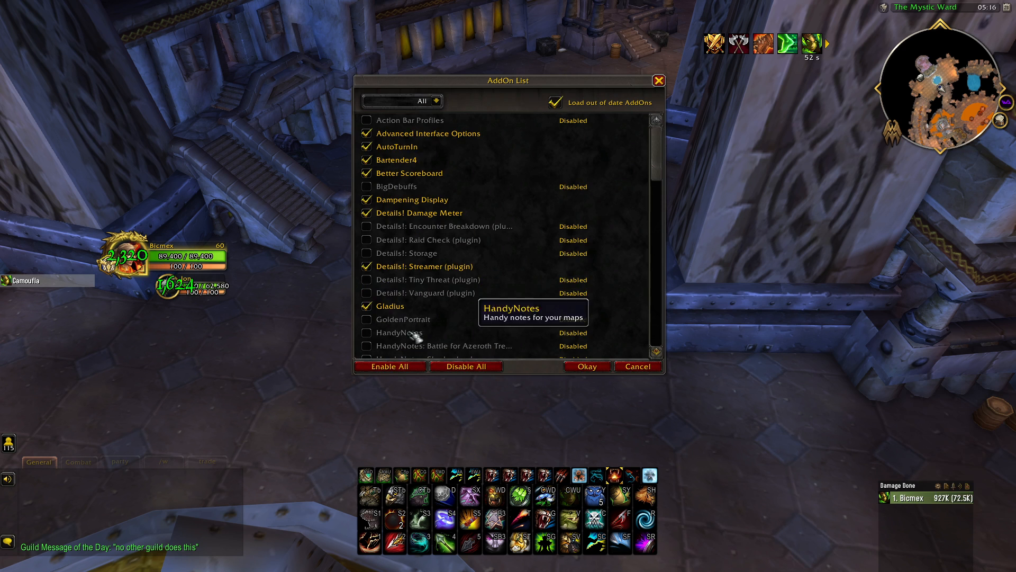
Enable spicy meatball, reload the UI, then switch back to the Interface folder window
scroll("down", 3)
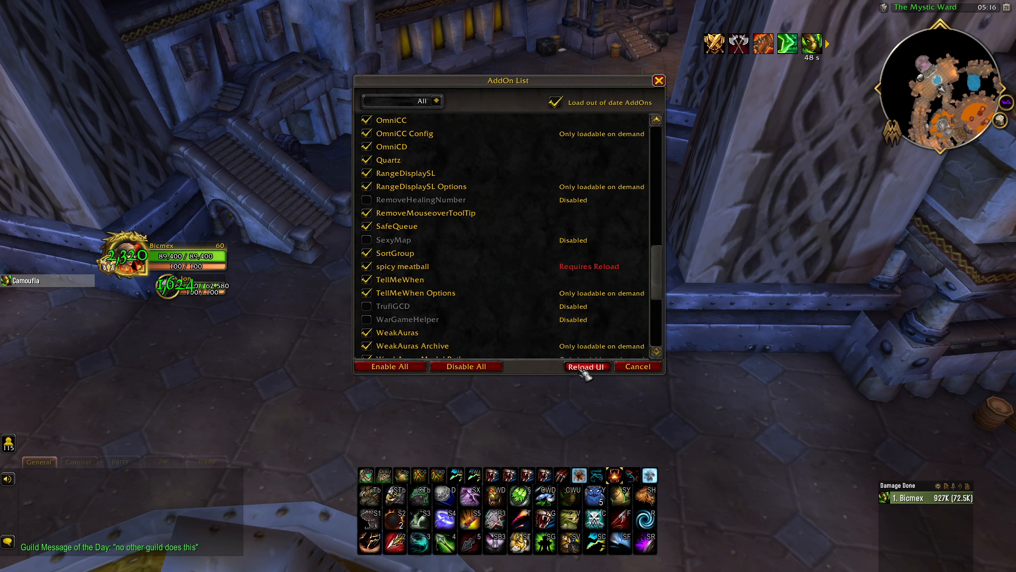
left_click(585, 366)
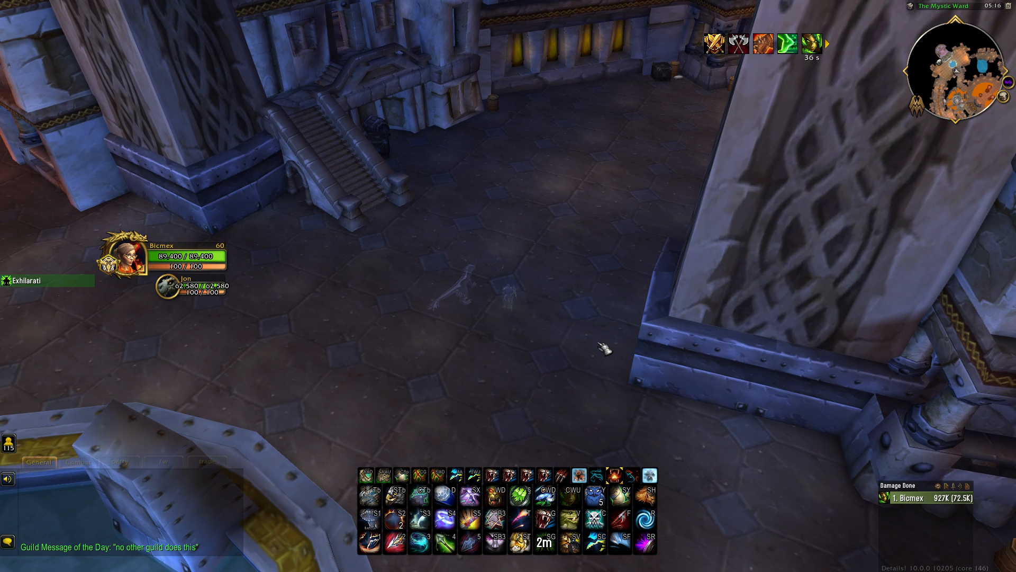
key("alt+tab")
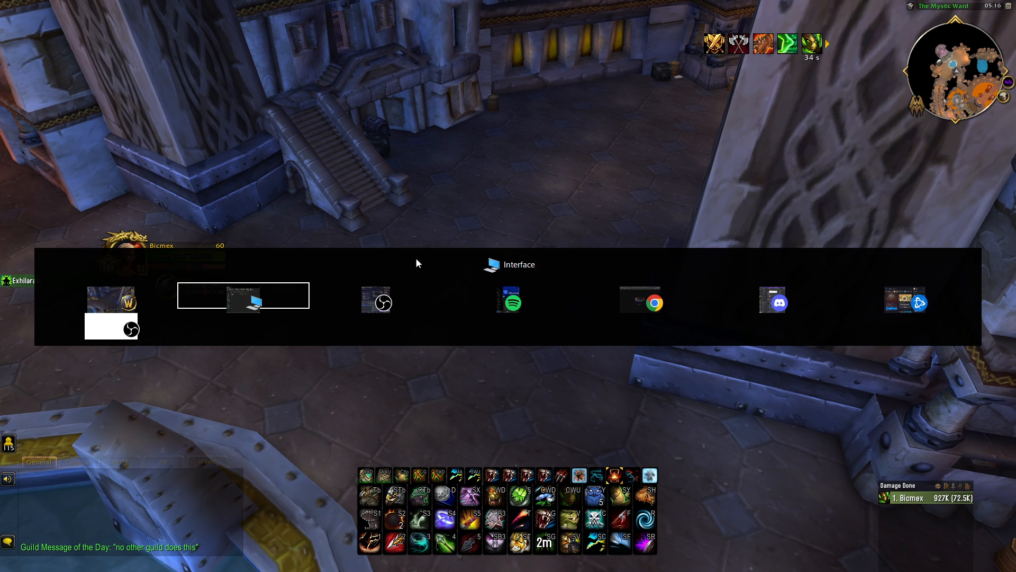